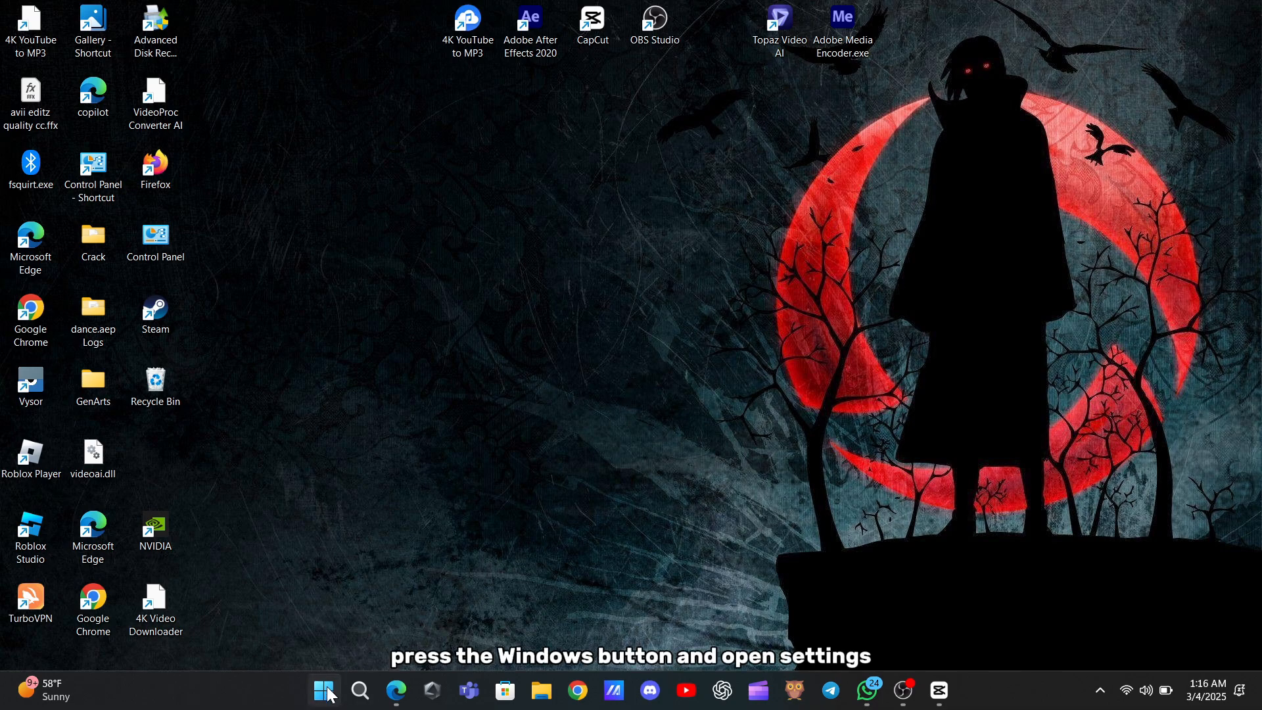
Review the Update history page with the Driver Updates list expanded, scrolling through the installed drivers
click(324, 691)
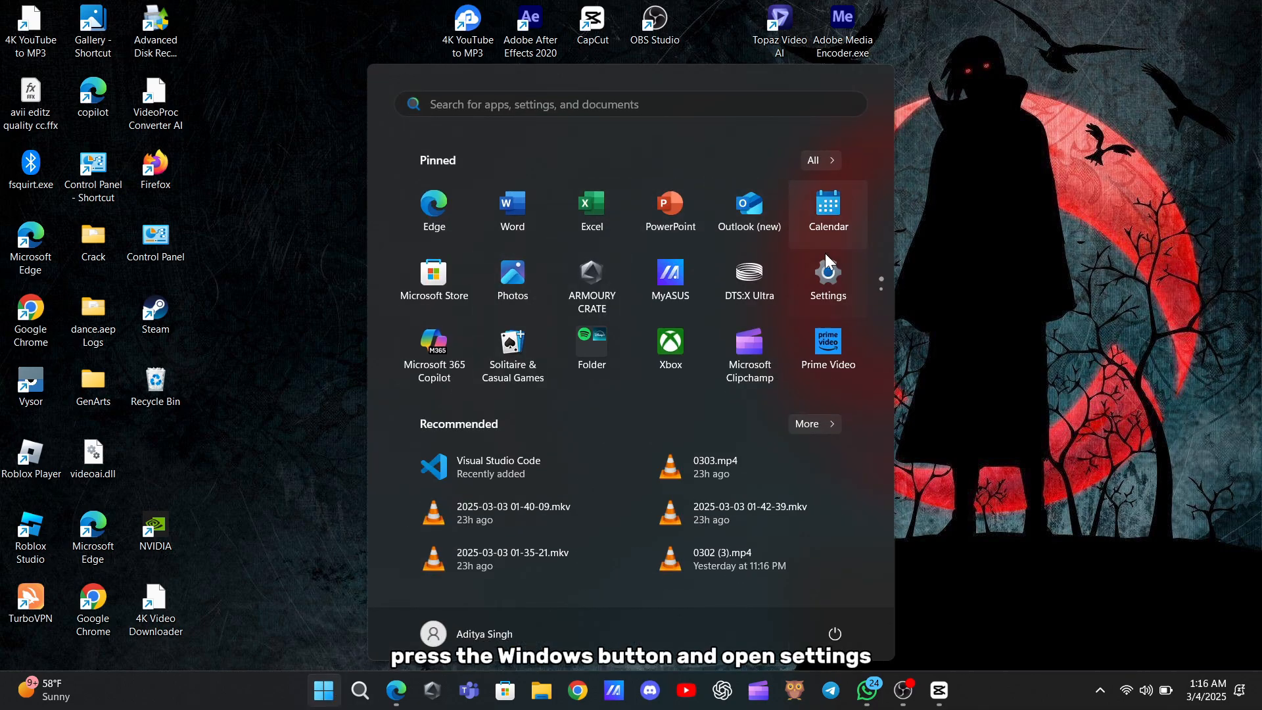
click(827, 273)
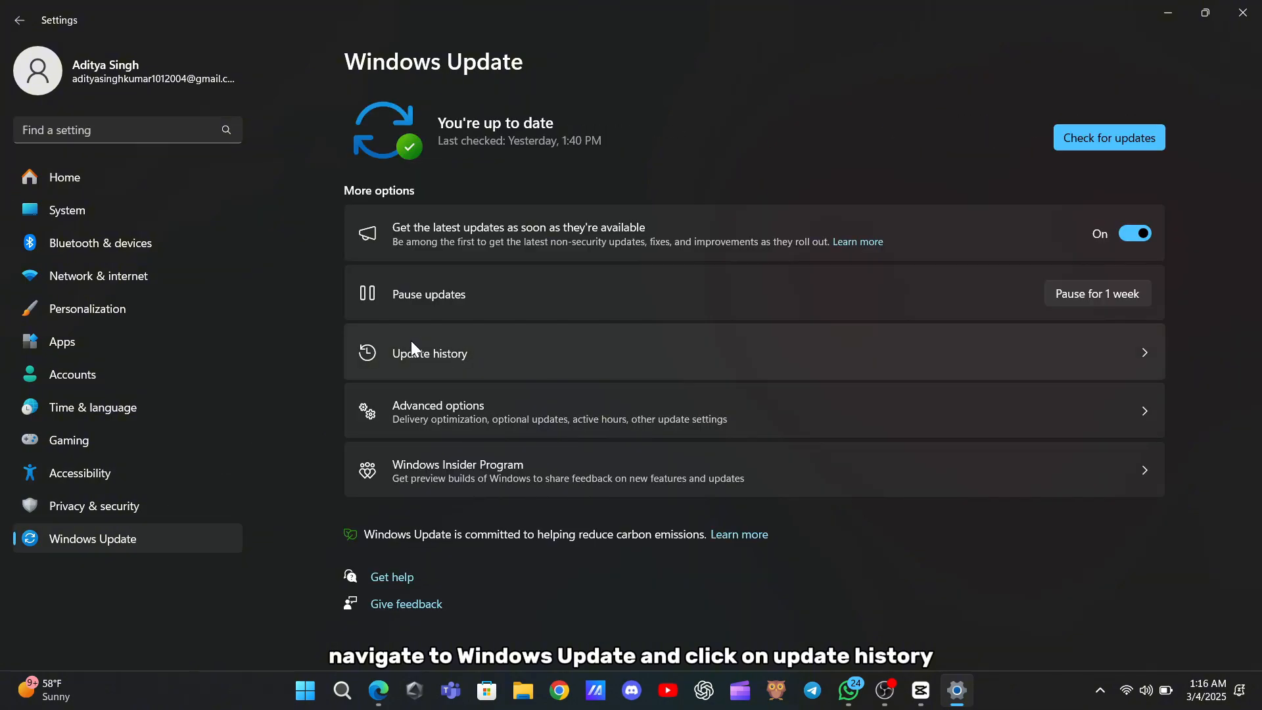
click(429, 352)
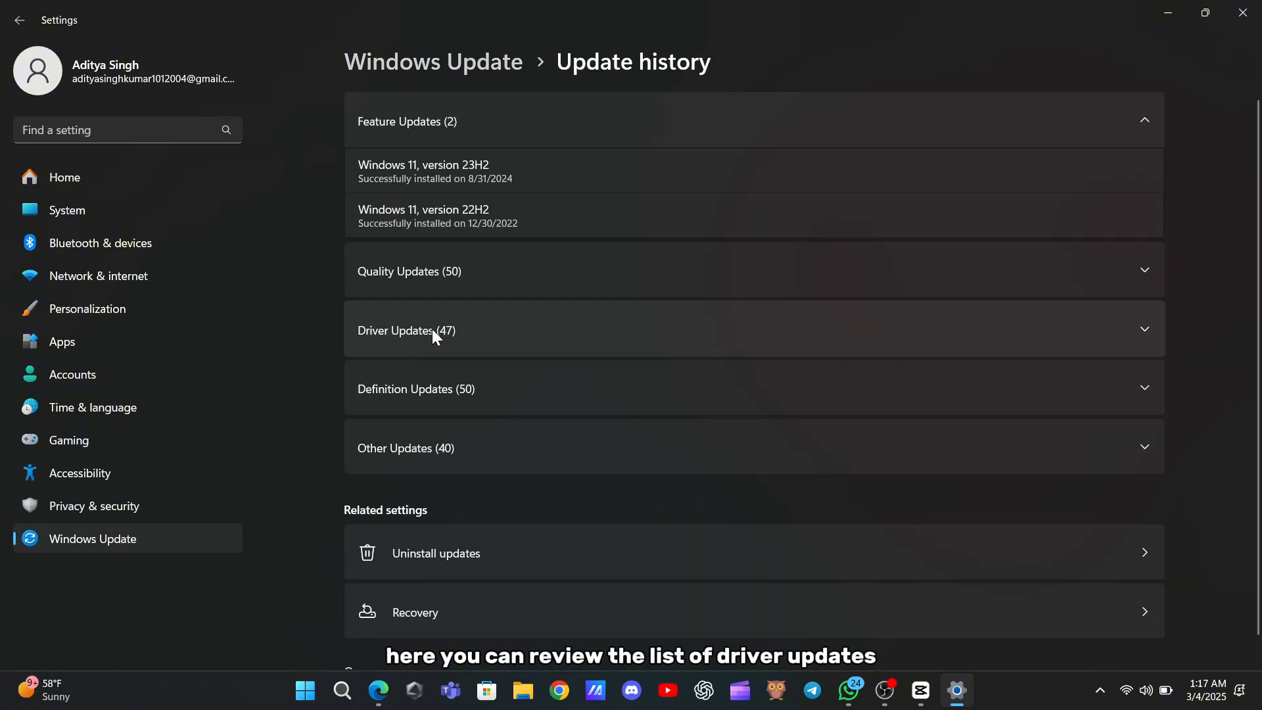
mouse_move(469, 335)
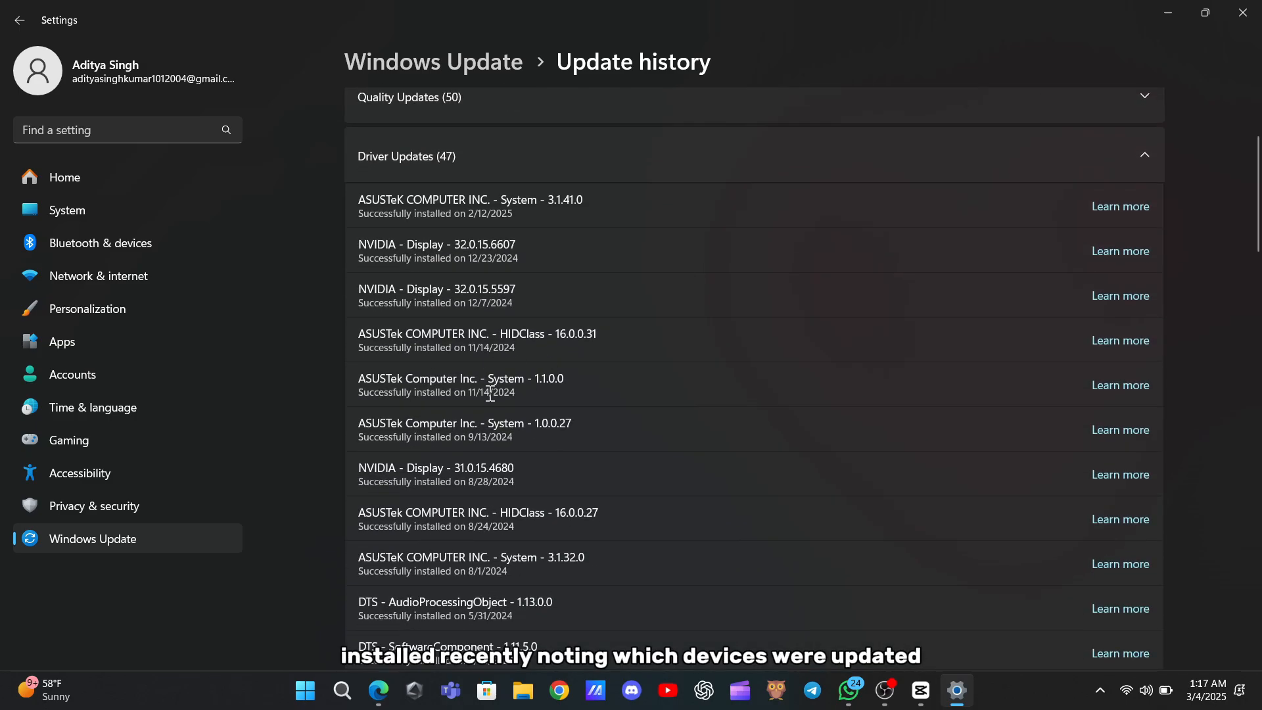
scroll(down, 3)
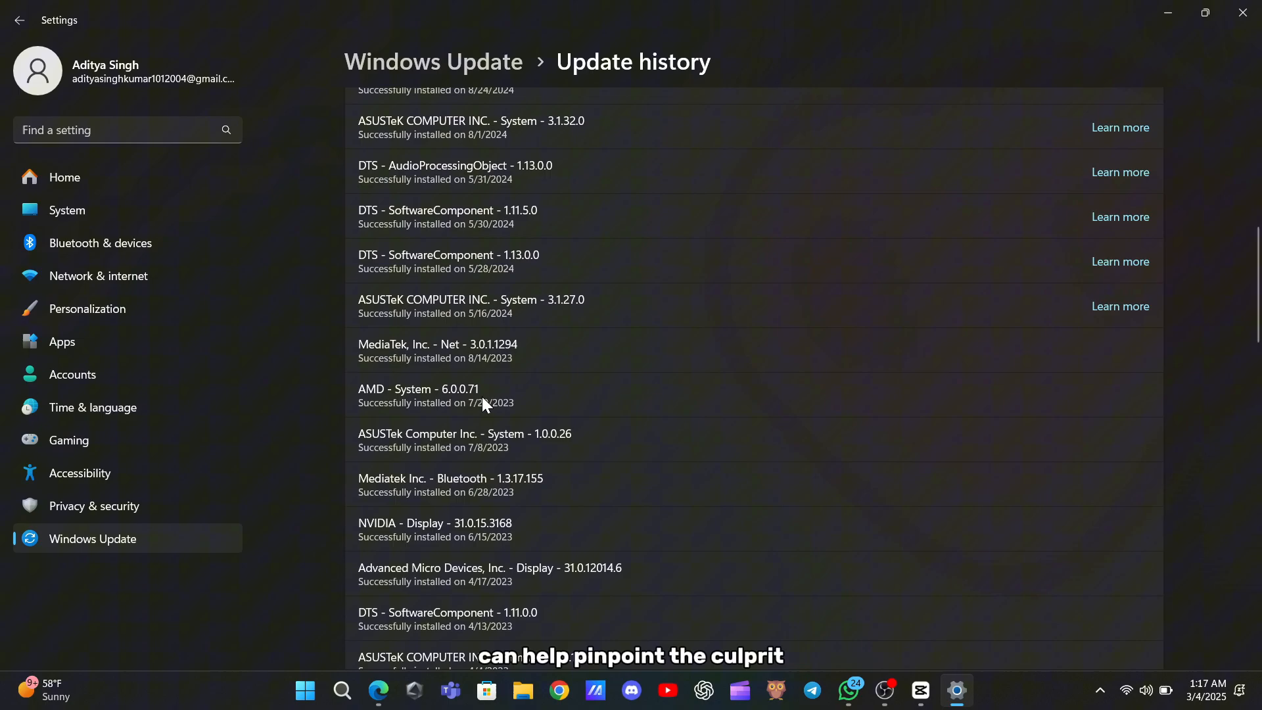
scroll(up, 3)
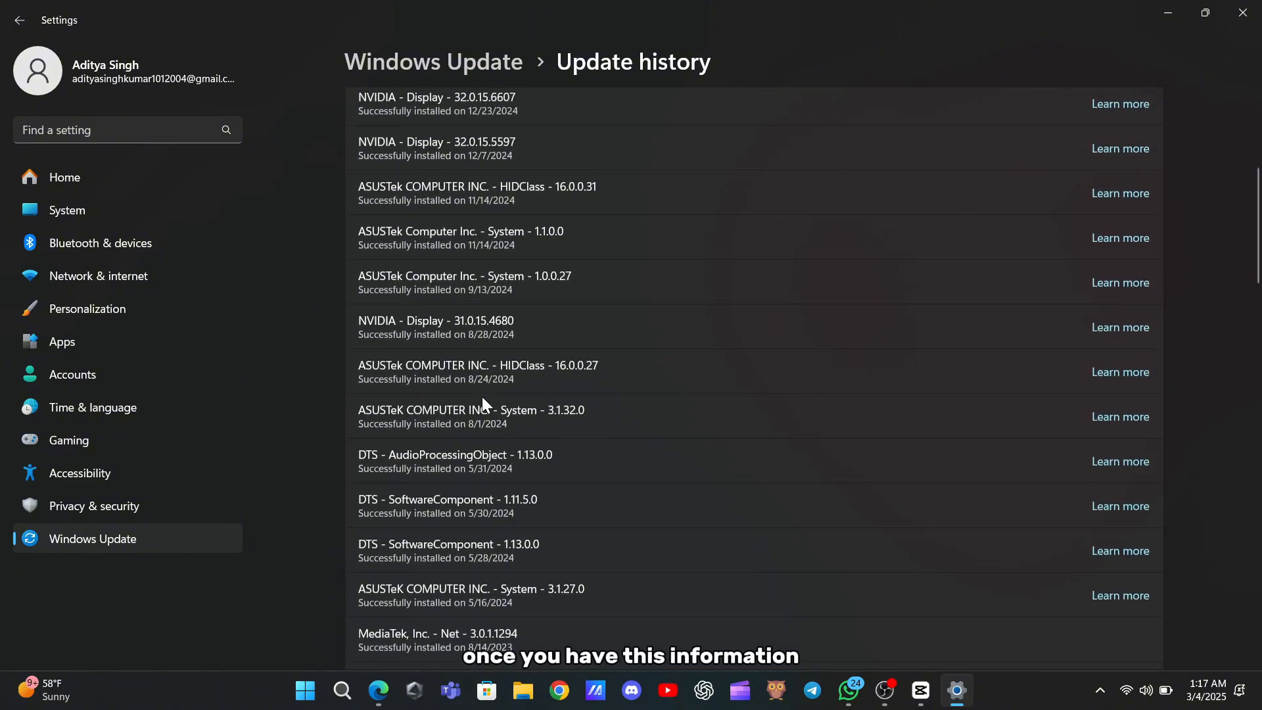
Close Settings, reach Device Manager from the Start shortcuts and show the ASUS touchpad device's actions
click(1243, 13)
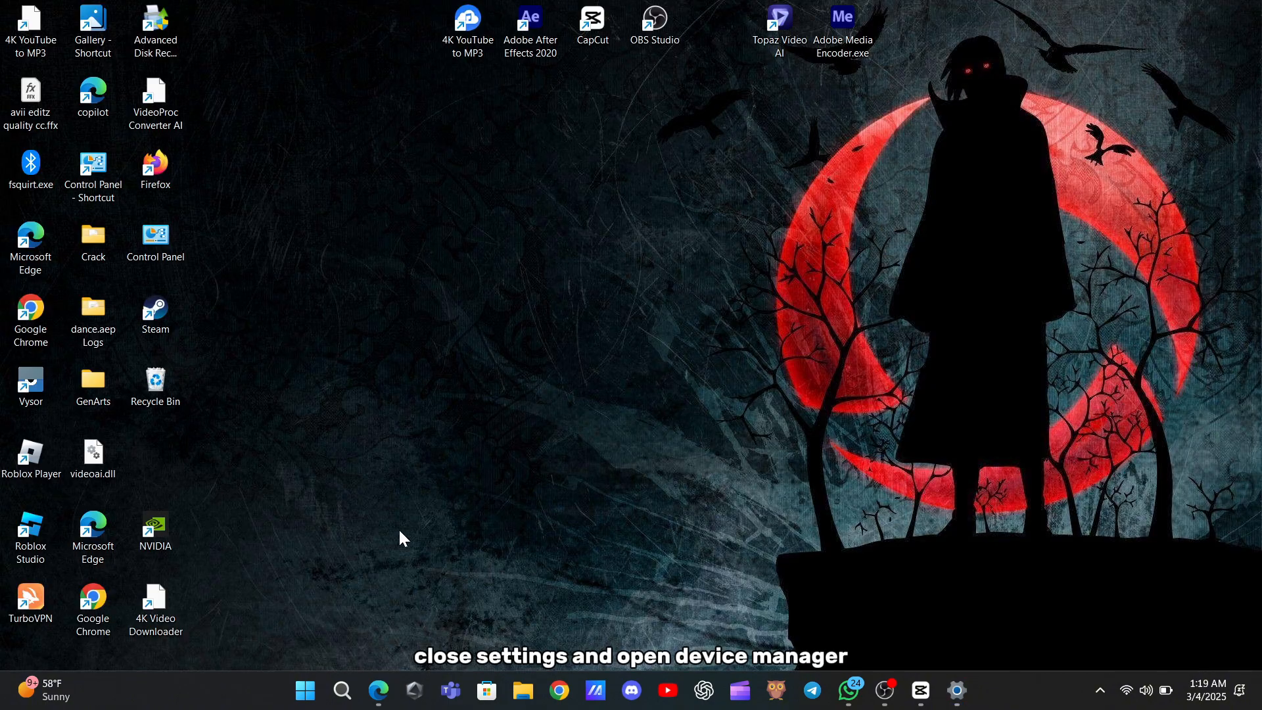
right_click(304, 690)
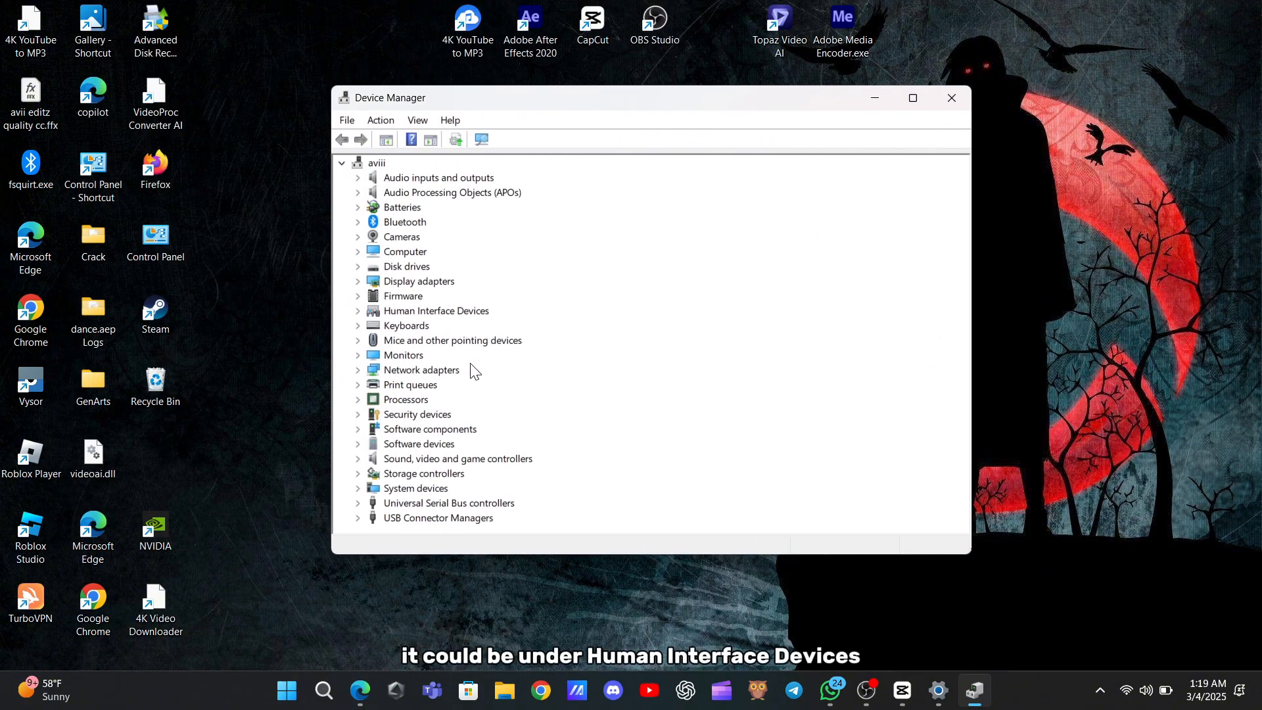
mouse_move(365, 314)
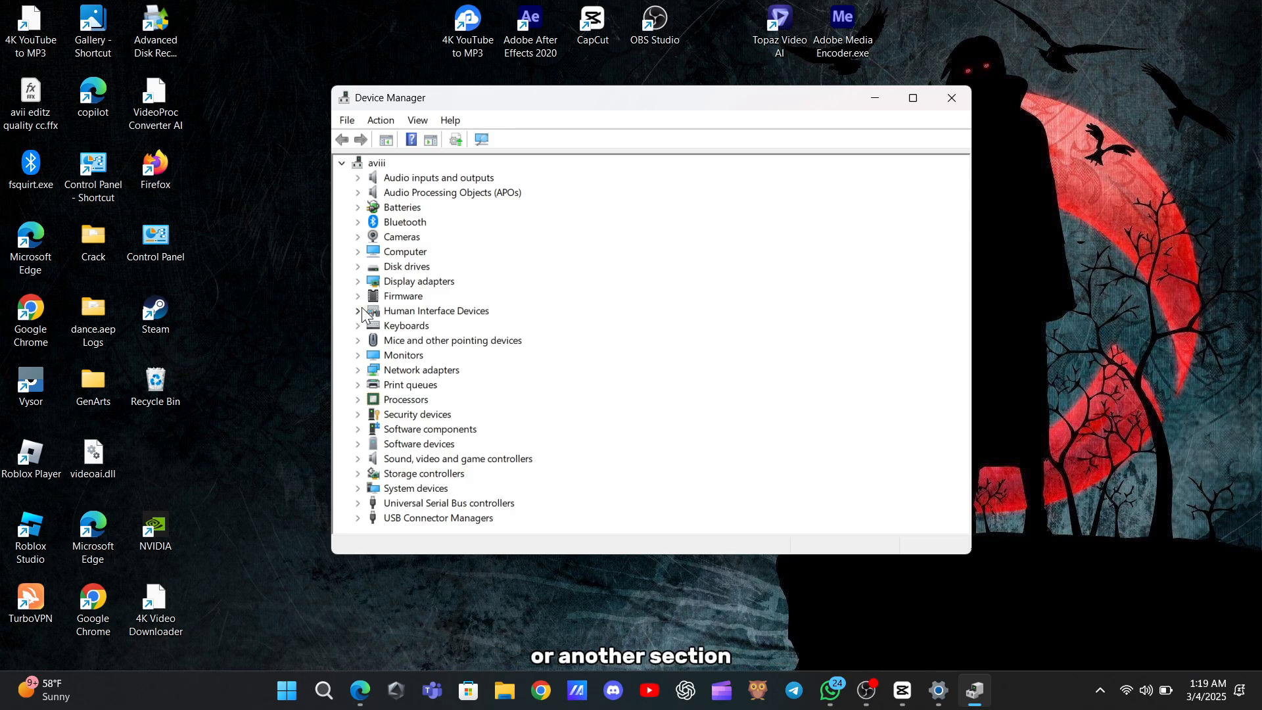
right_click(410, 325)
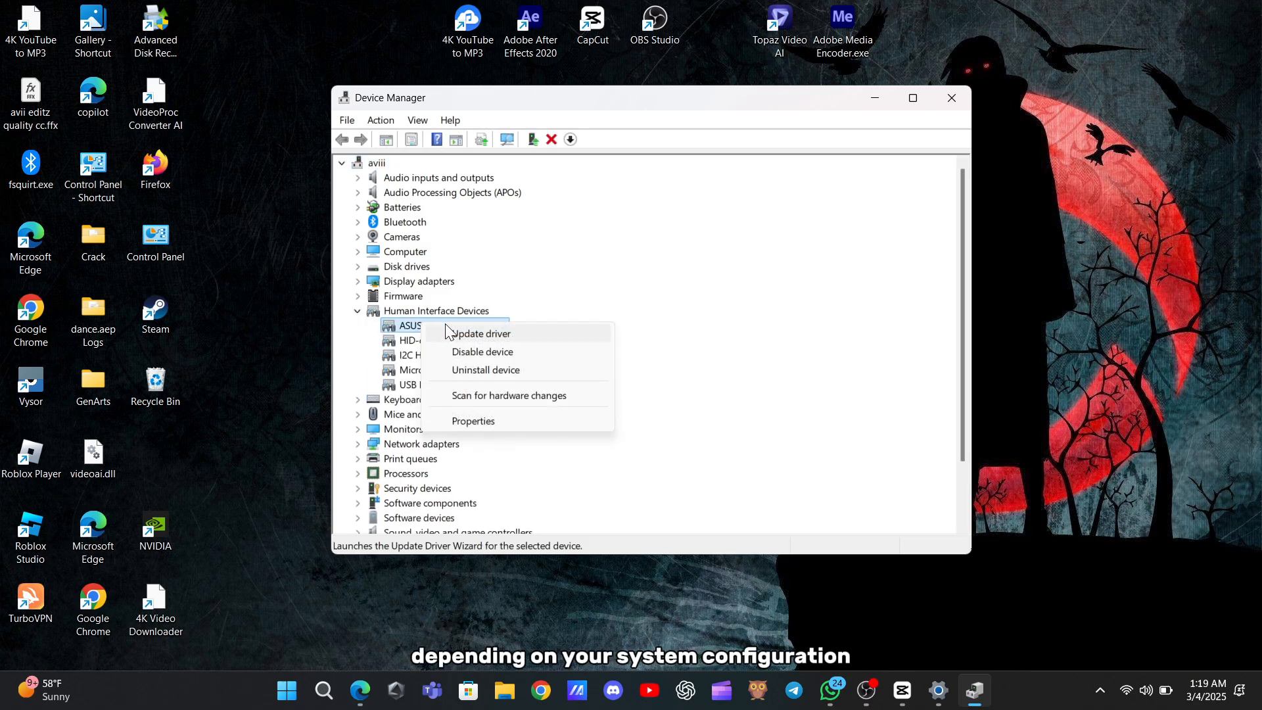
mouse_move(486, 370)
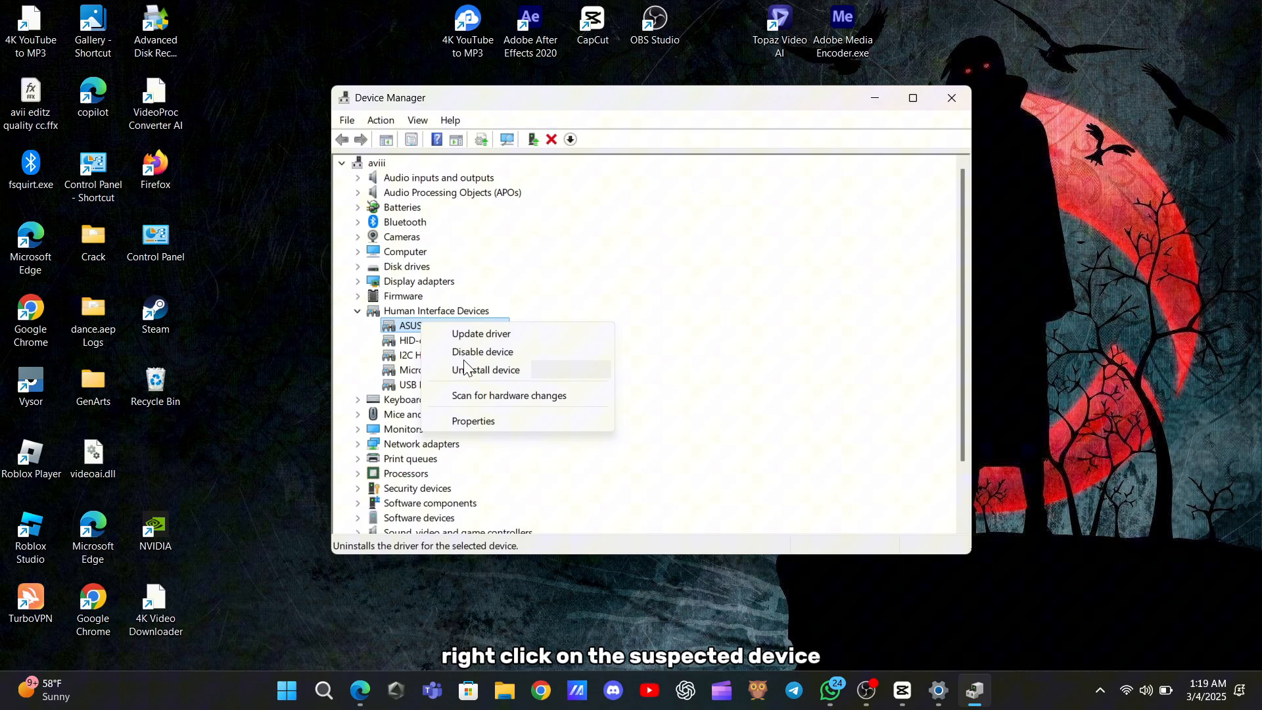
mouse_move(475, 413)
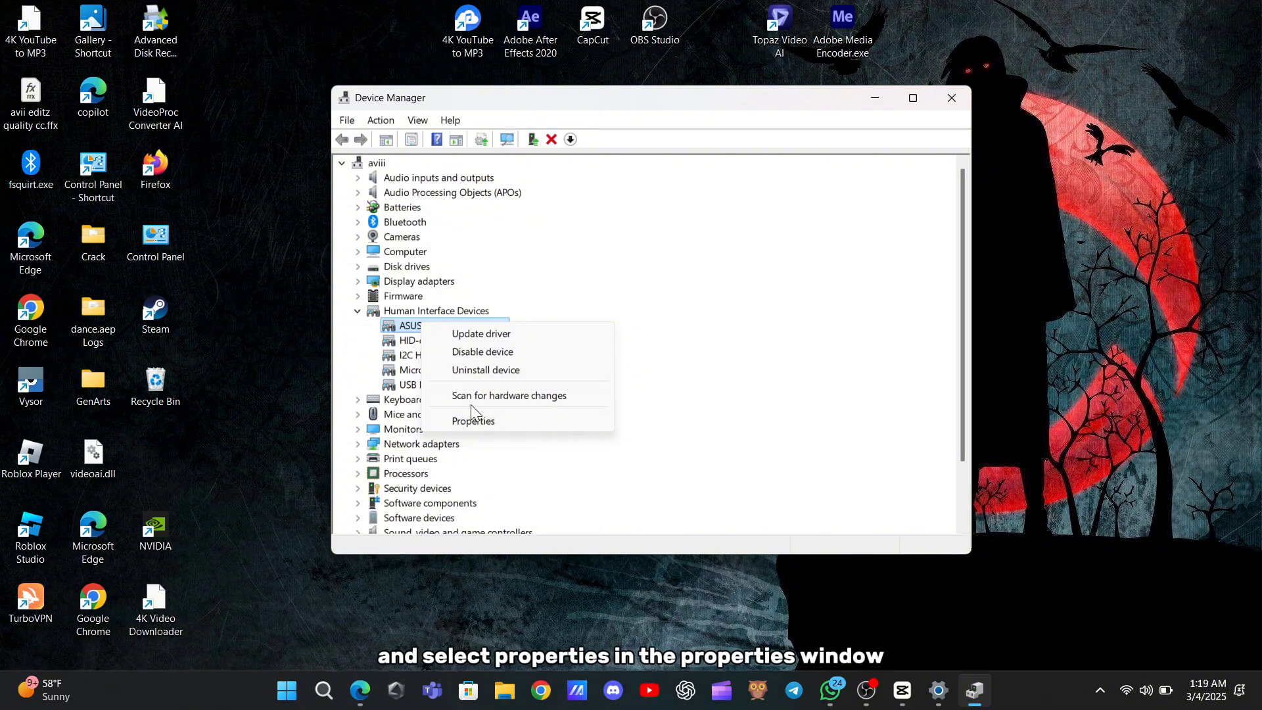
click(473, 420)
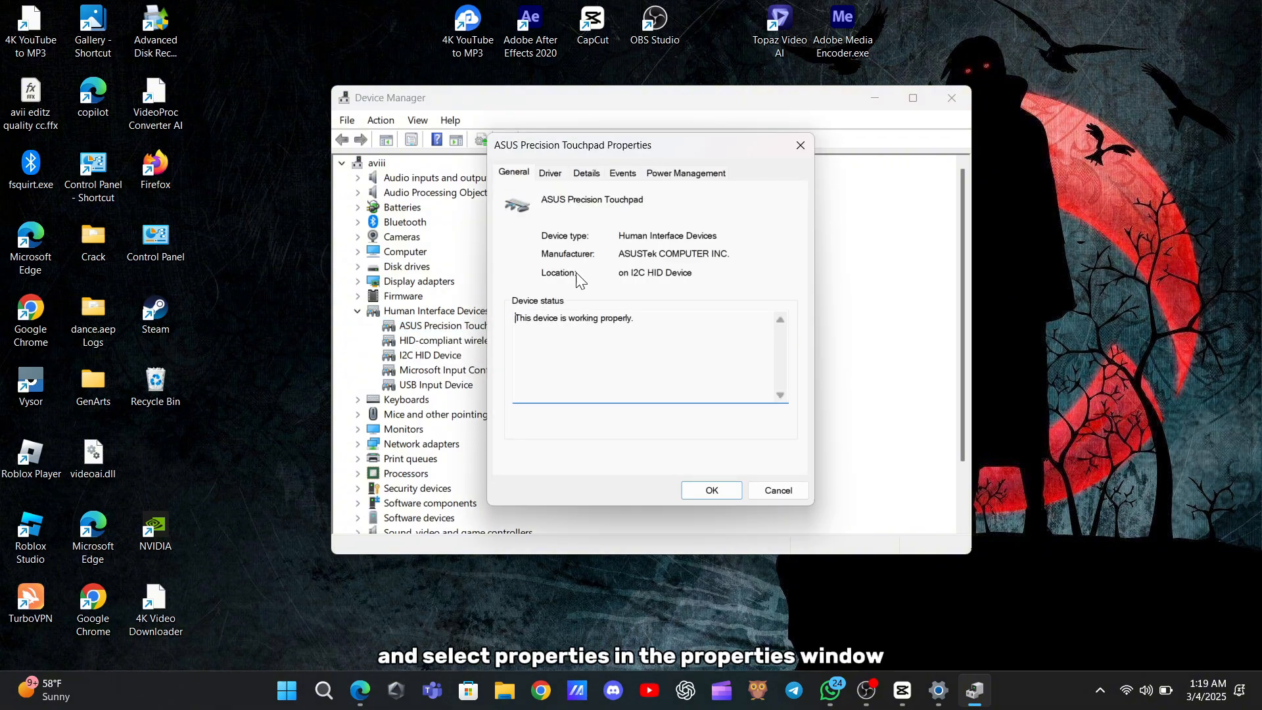
click(549, 173)
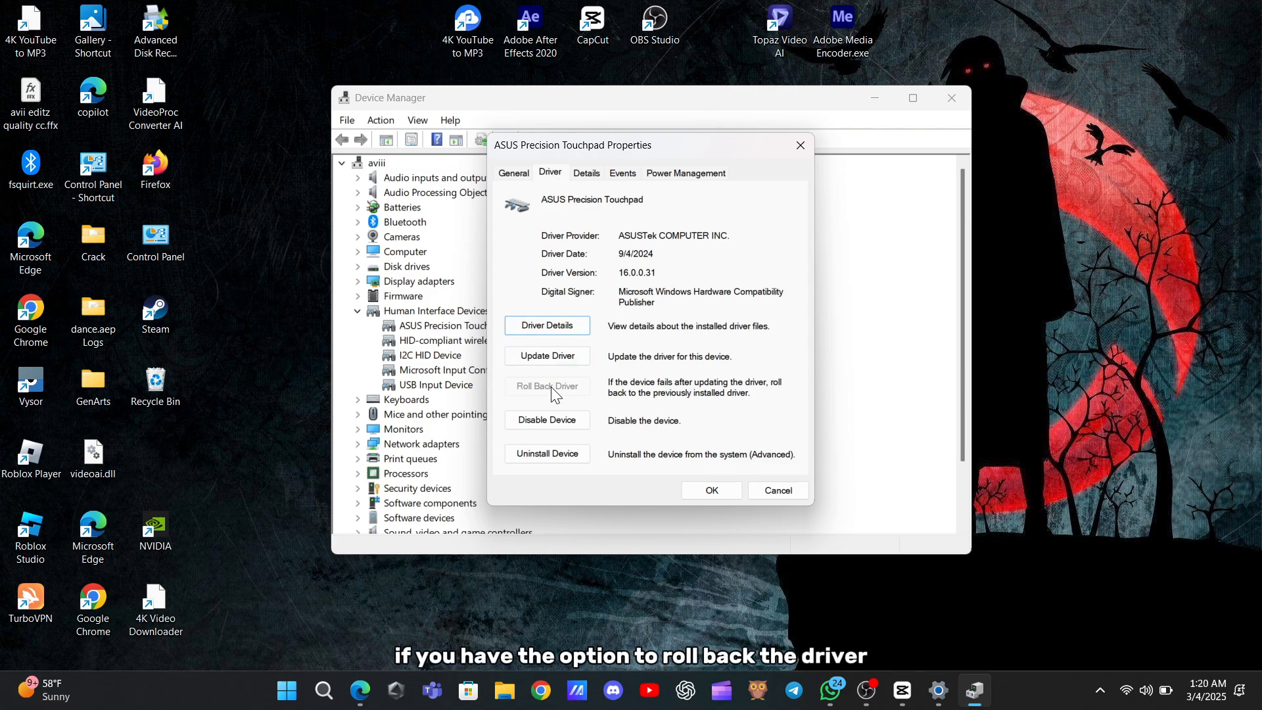
mouse_move(524, 390)
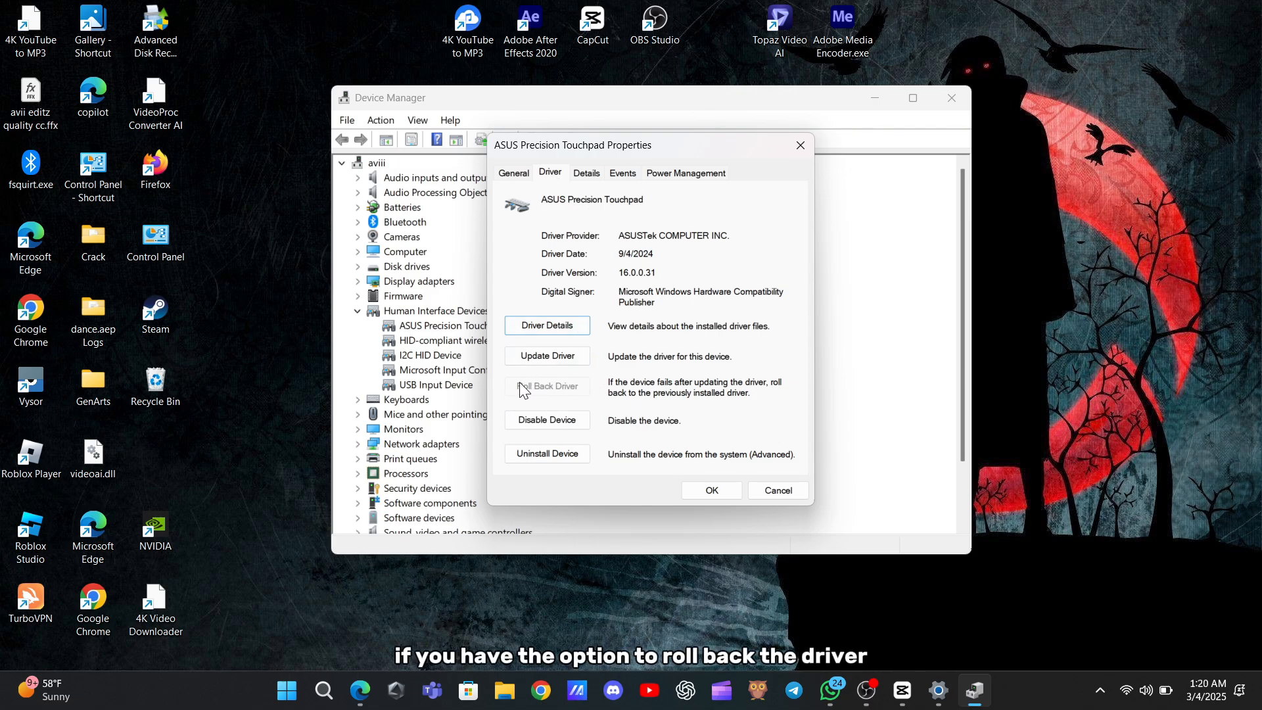
mouse_move(648, 420)
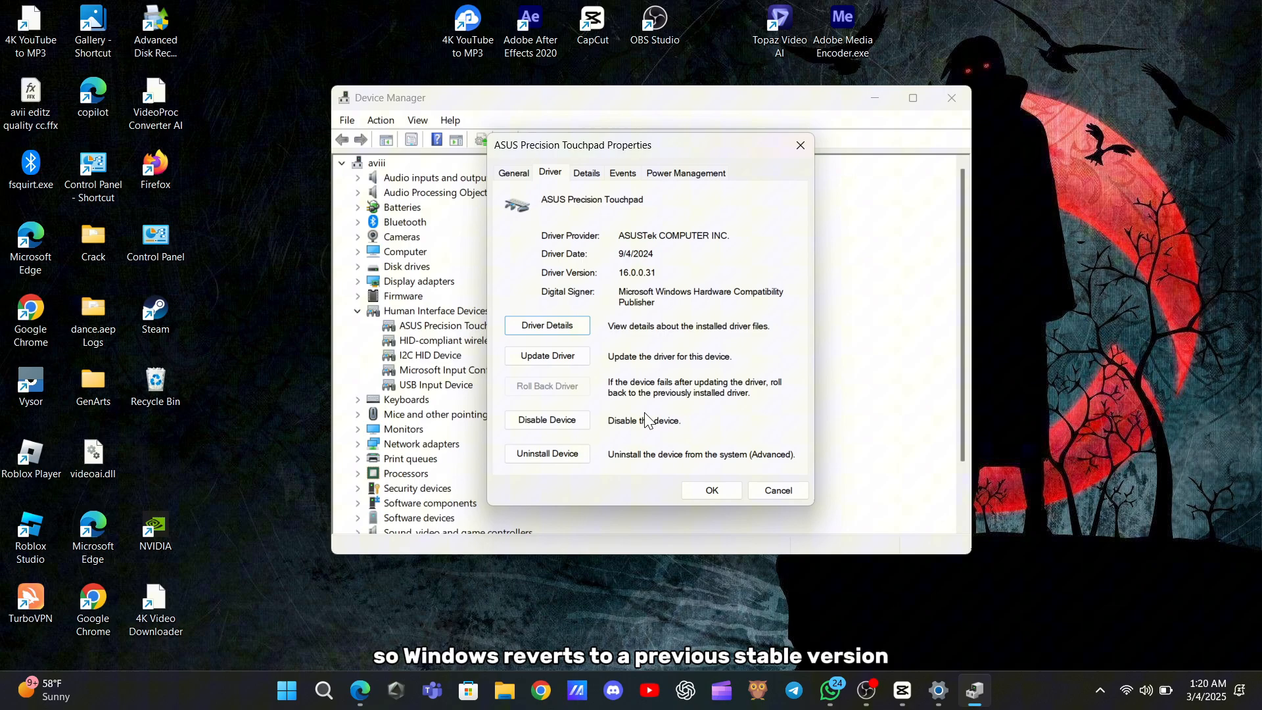
click(776, 490)
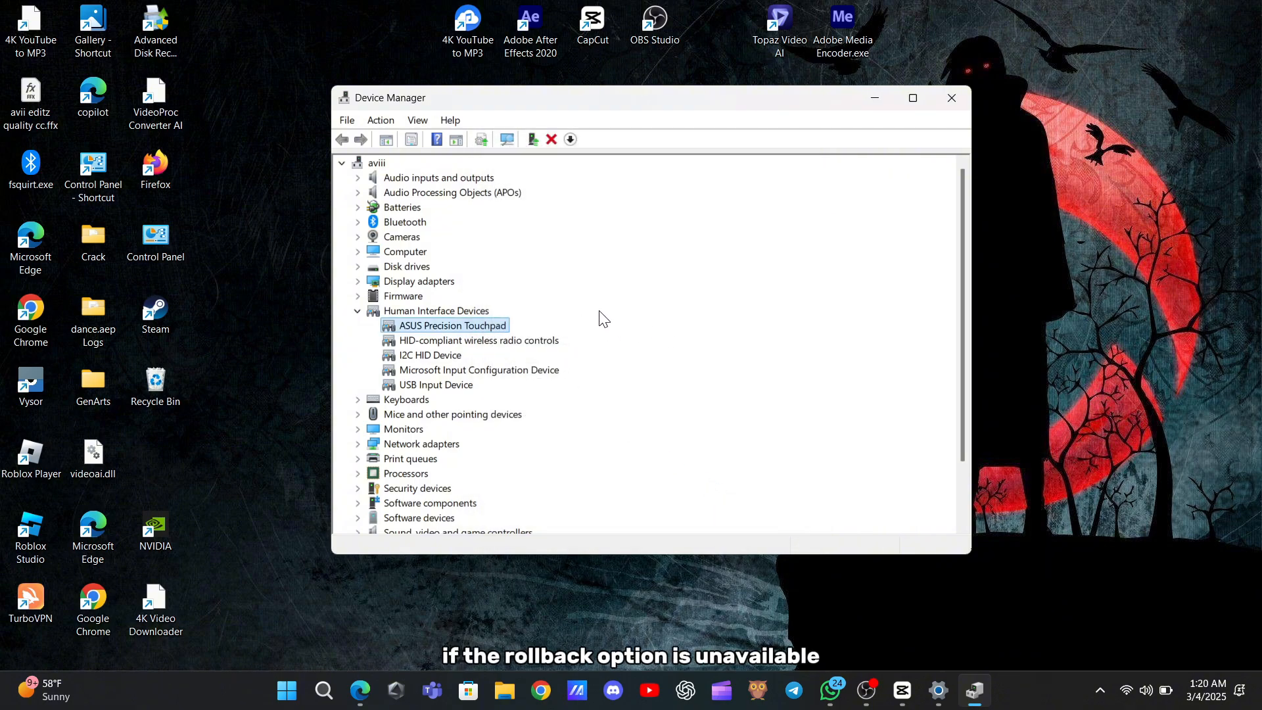
Update the ASUS Precision Touchpad driver with an automatic search, confirming the best driver is installed
right_click(453, 325)
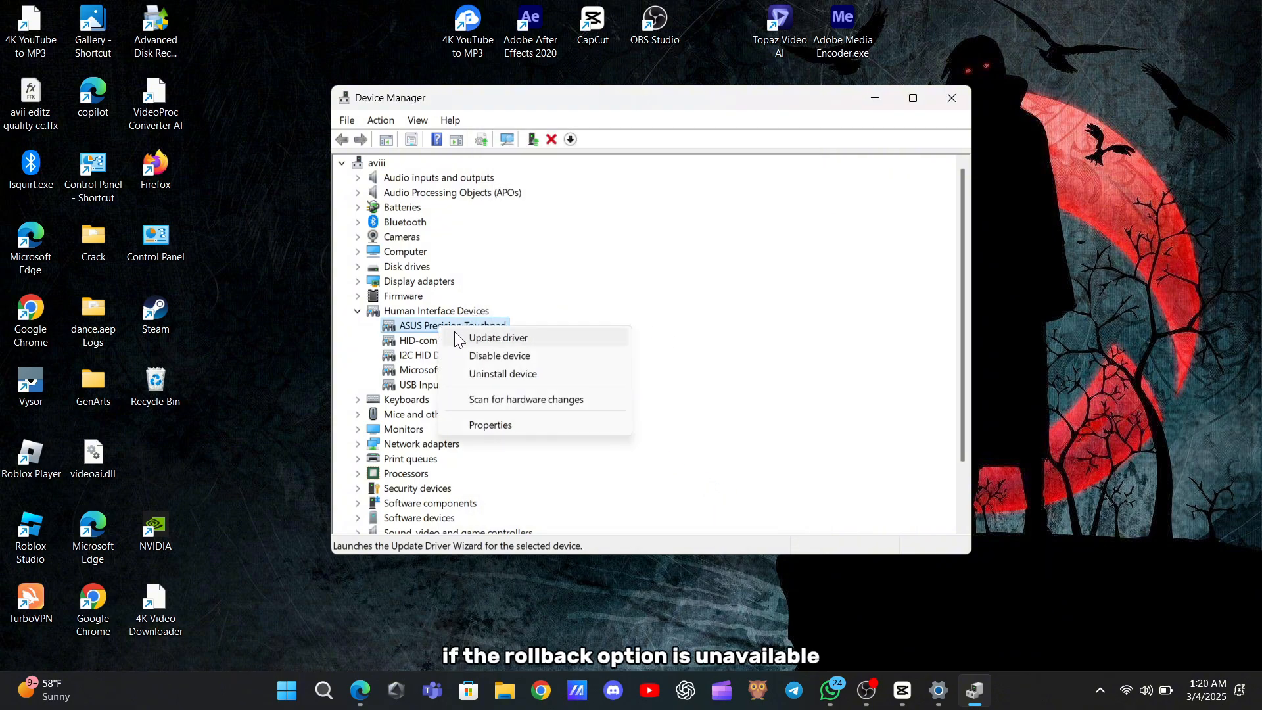
click(497, 338)
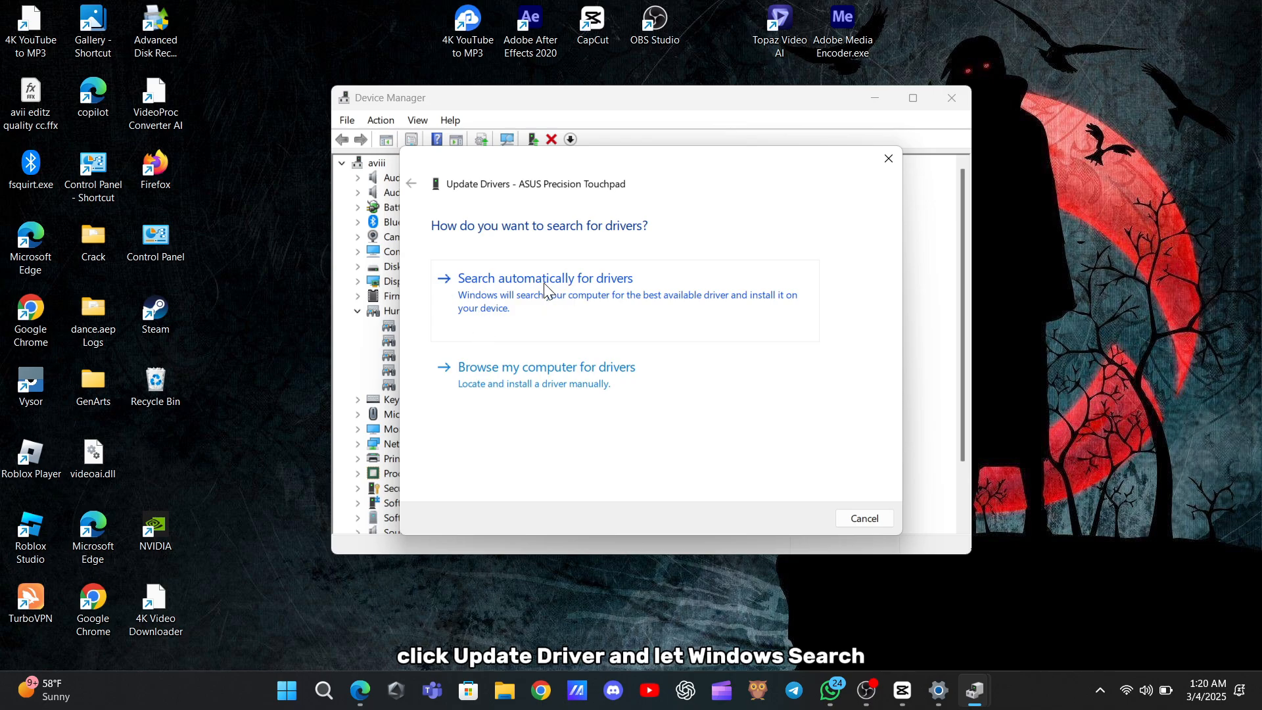
click(545, 278)
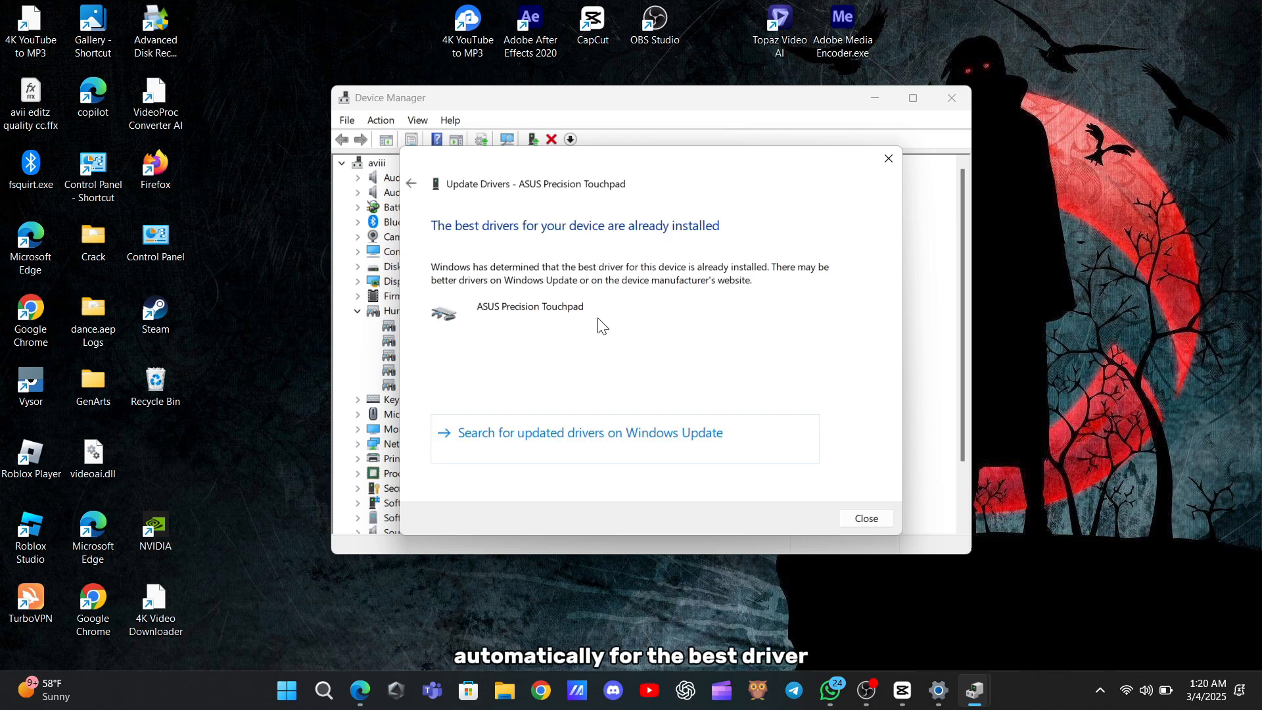
mouse_move(889, 158)
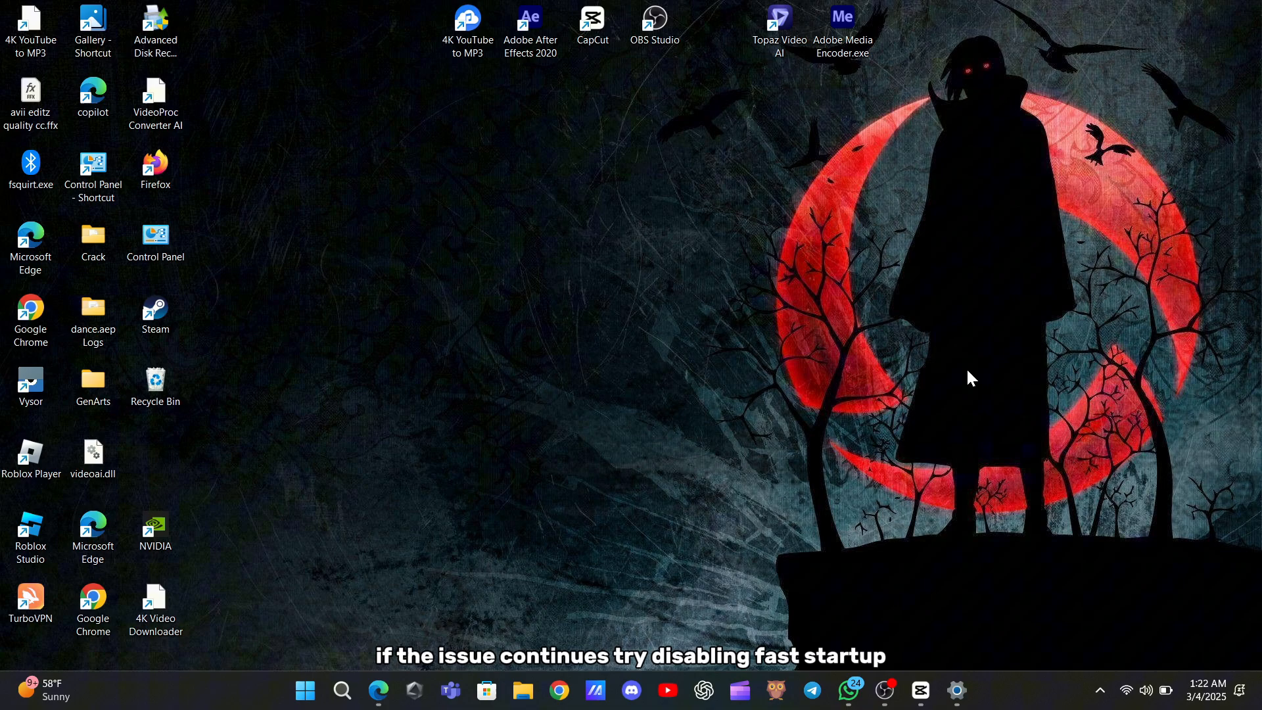
Search 'choose a power plan' and bring up the Control Panel Power Options page
click(342, 691)
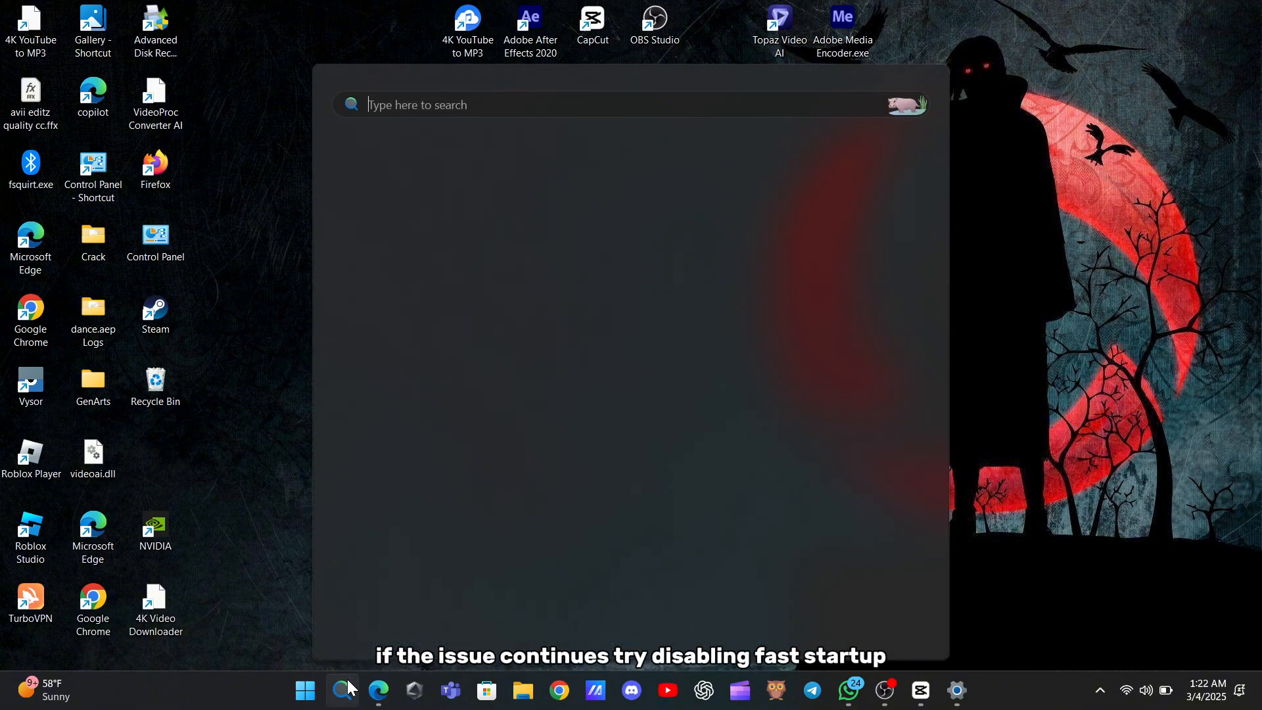
text(choose a power plan)
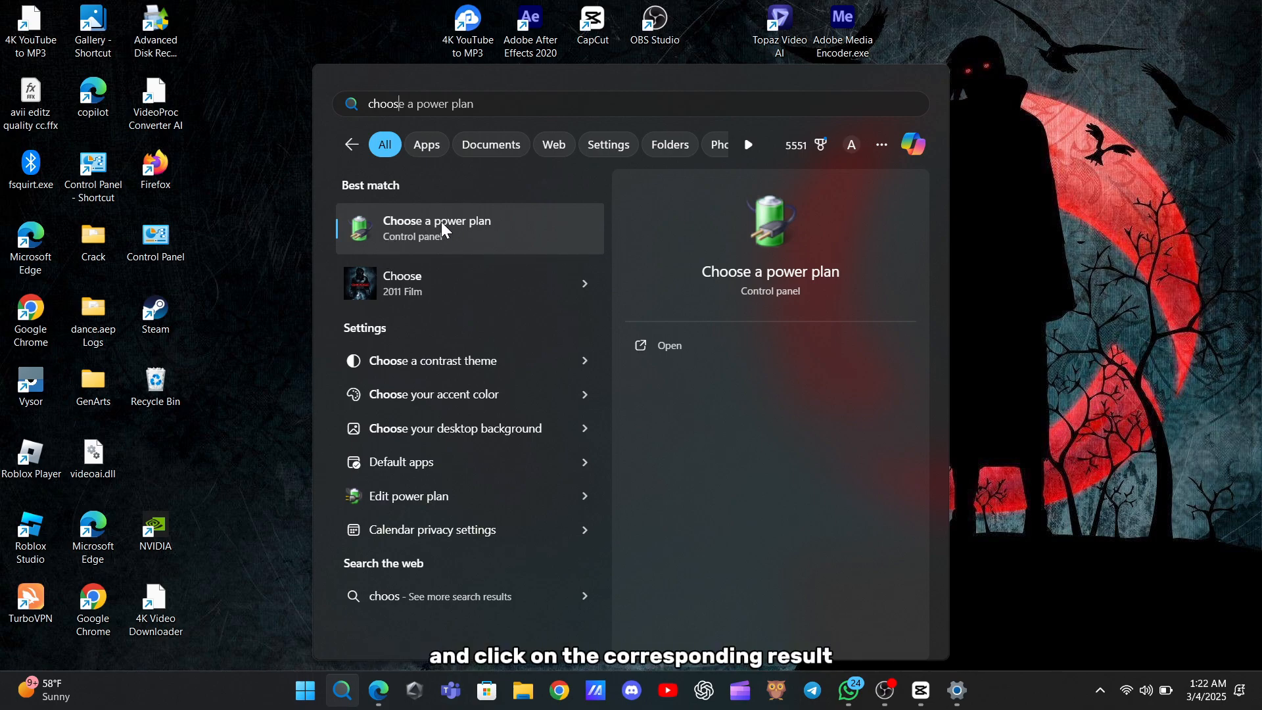
click(437, 228)
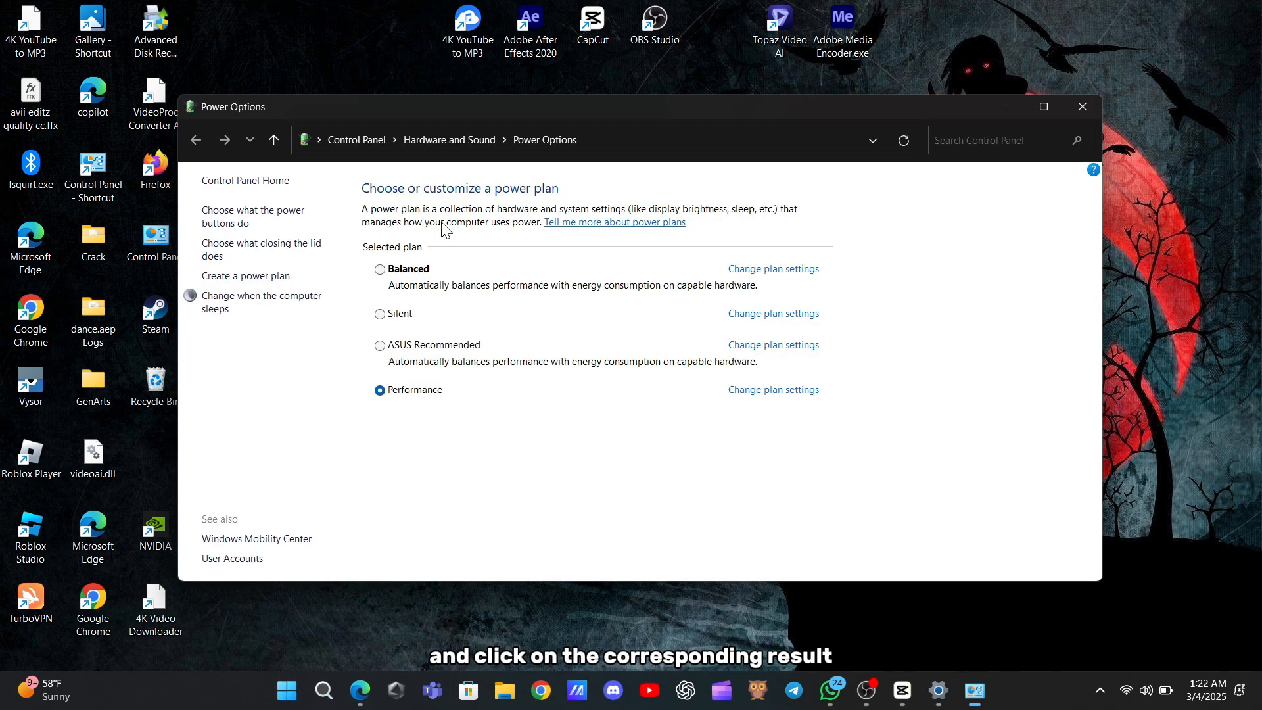
mouse_move(242, 215)
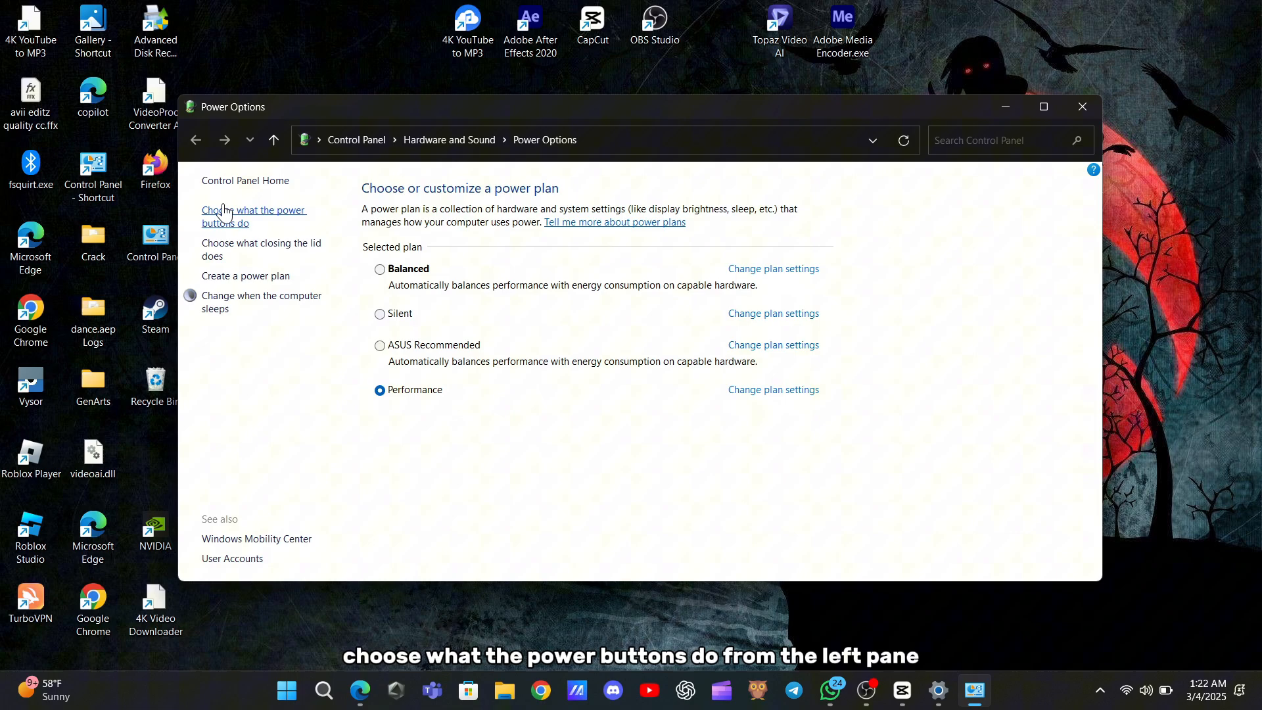
Turn off fast startup in the power button settings, save the change and close the window
click(253, 217)
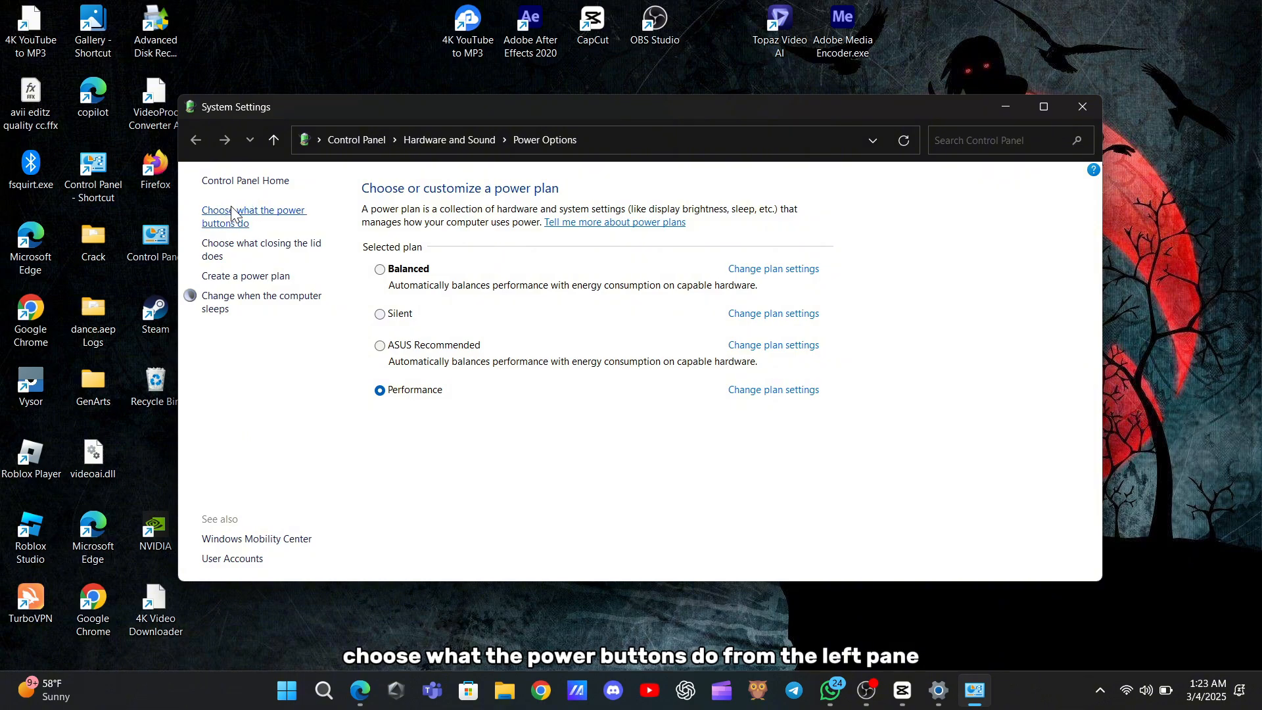
click(254, 216)
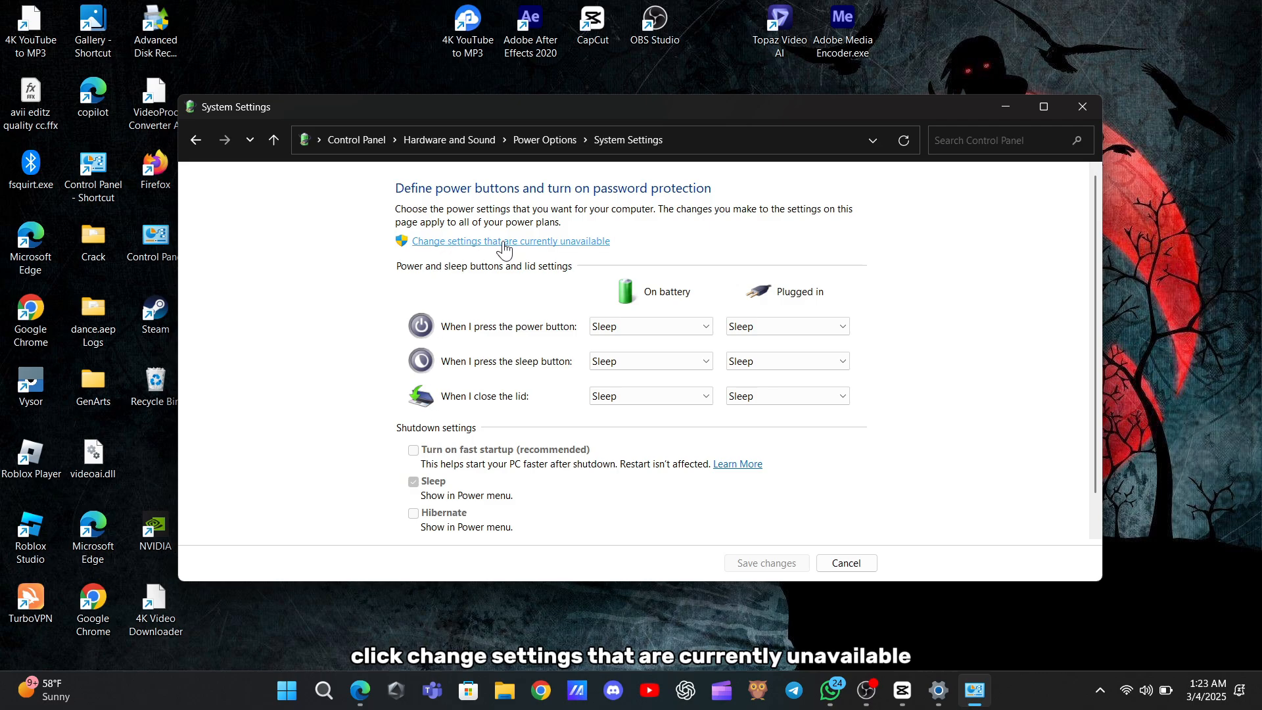
click(512, 241)
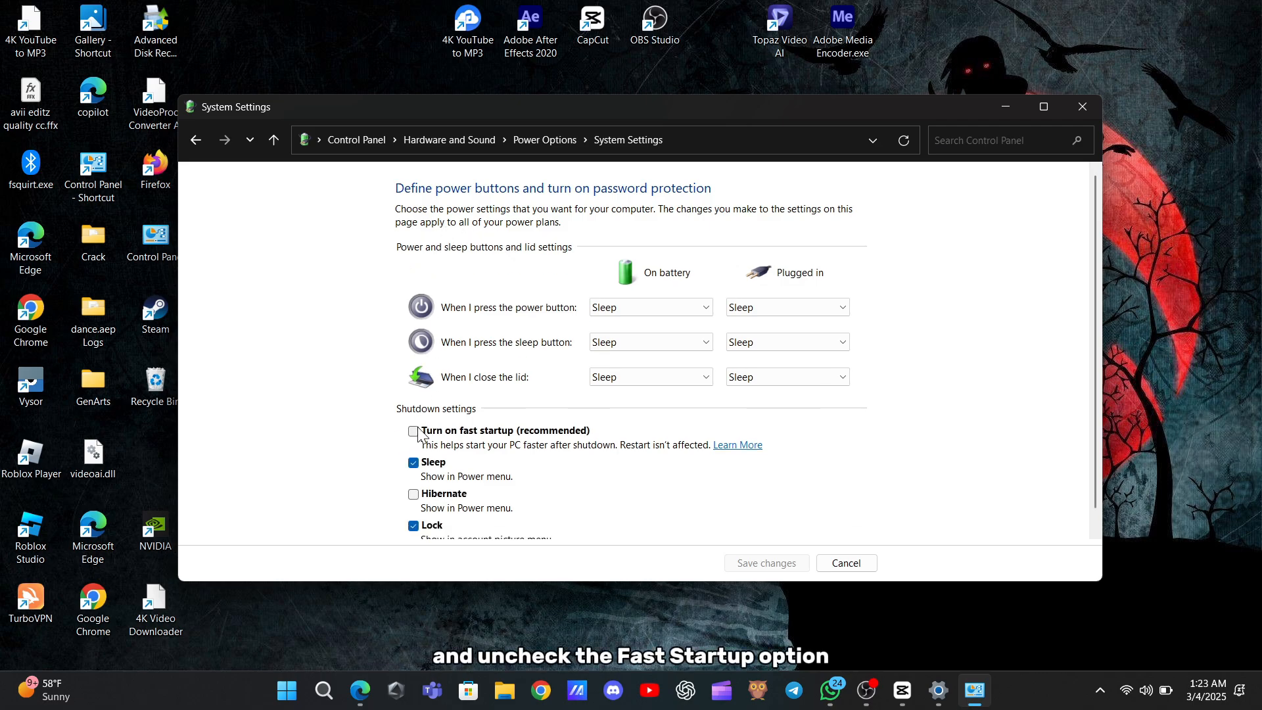
click(414, 432)
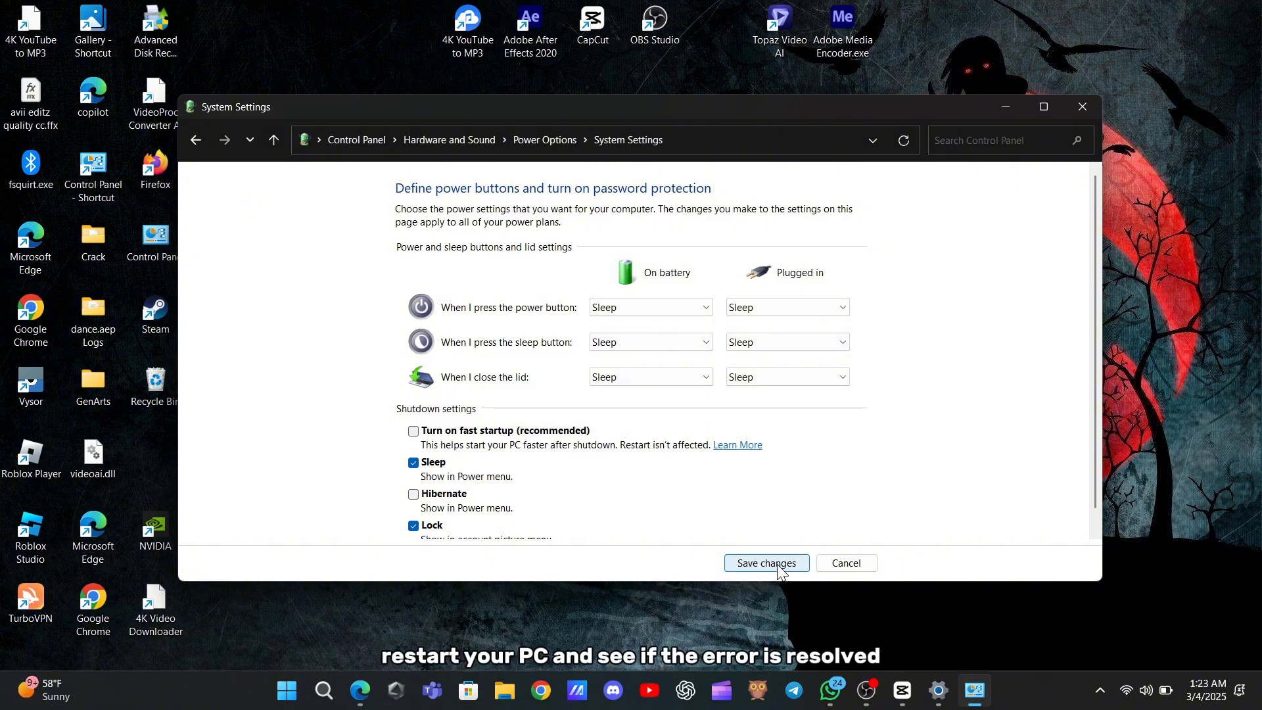
click(765, 563)
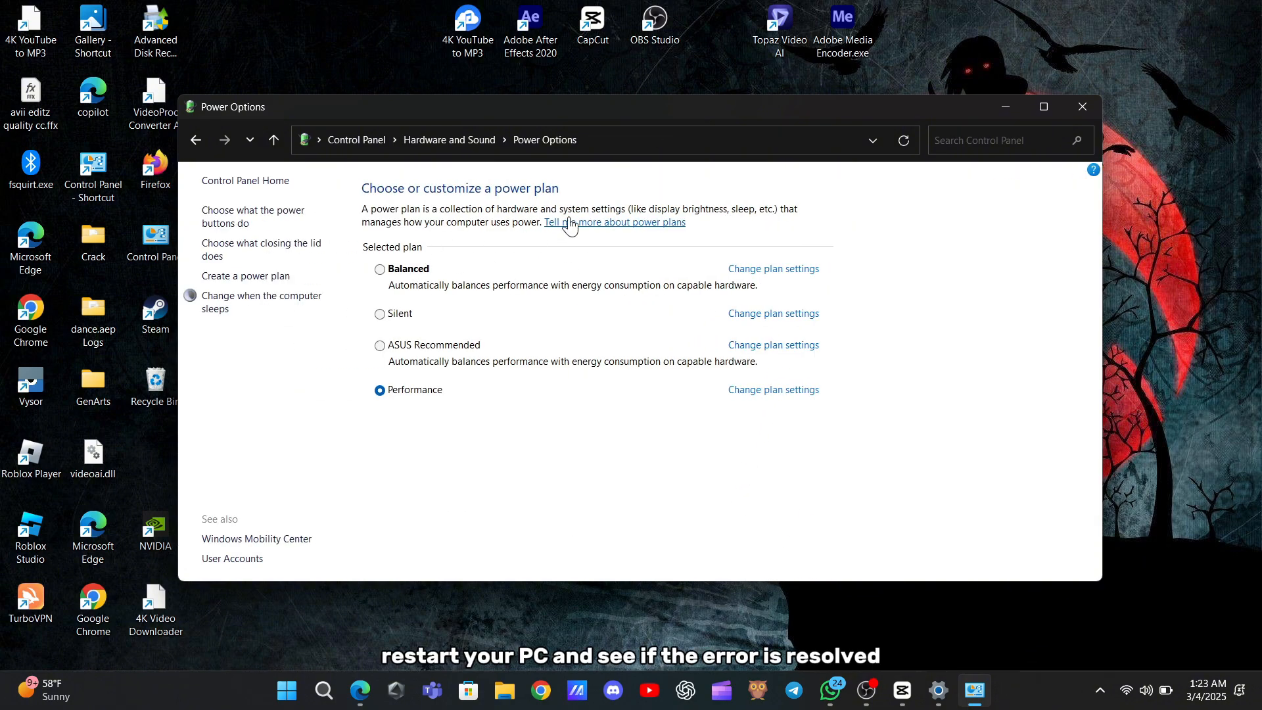
click(1082, 105)
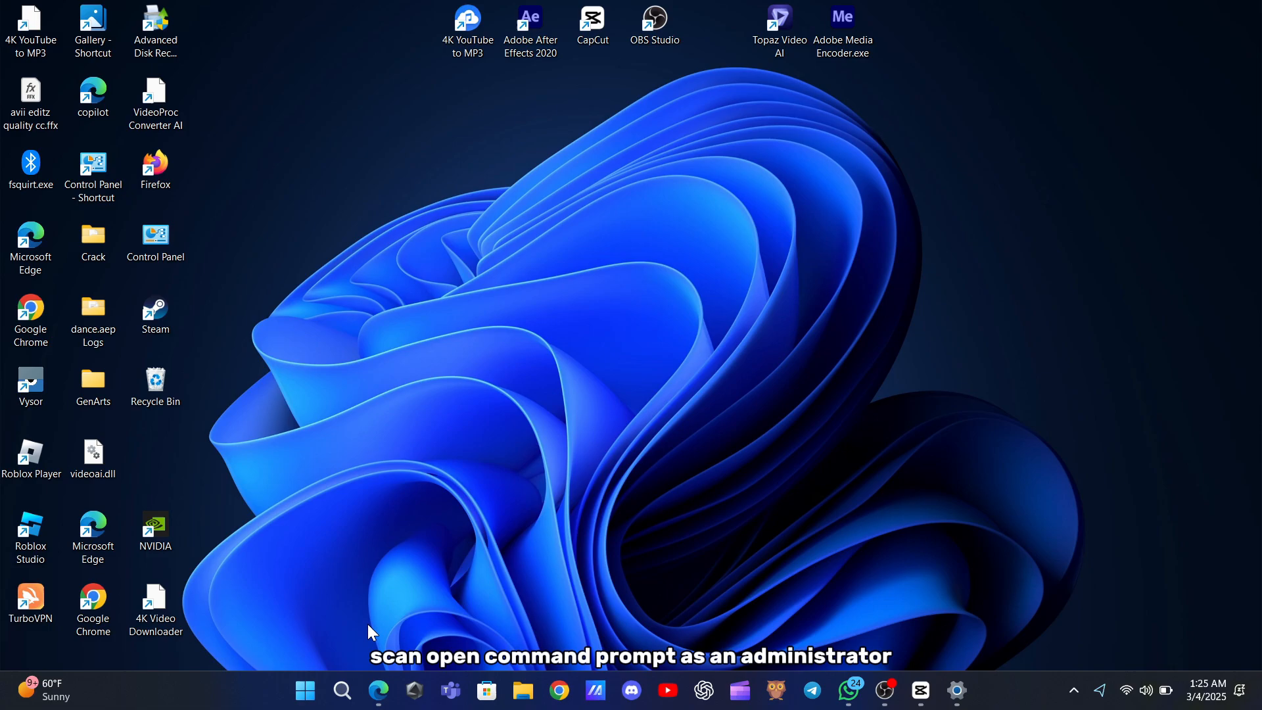
Search 'cmd' to find Command Prompt as the best match
click(342, 691)
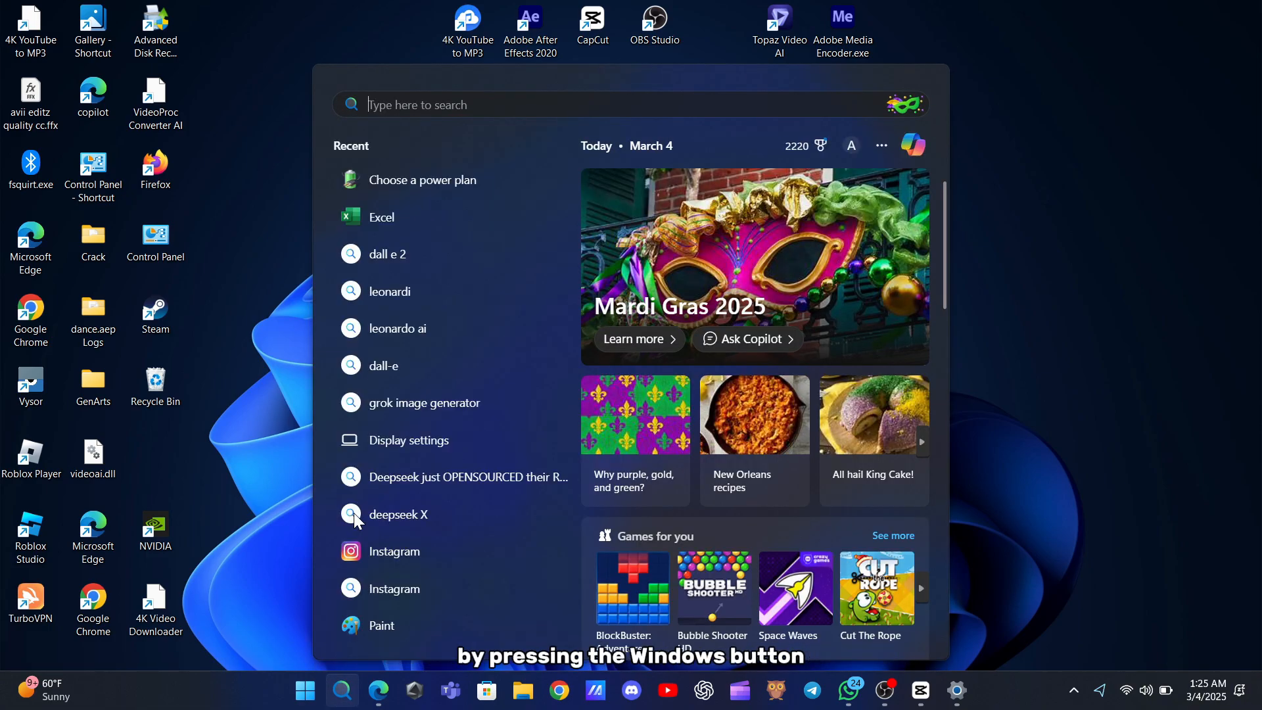
text(cmd)
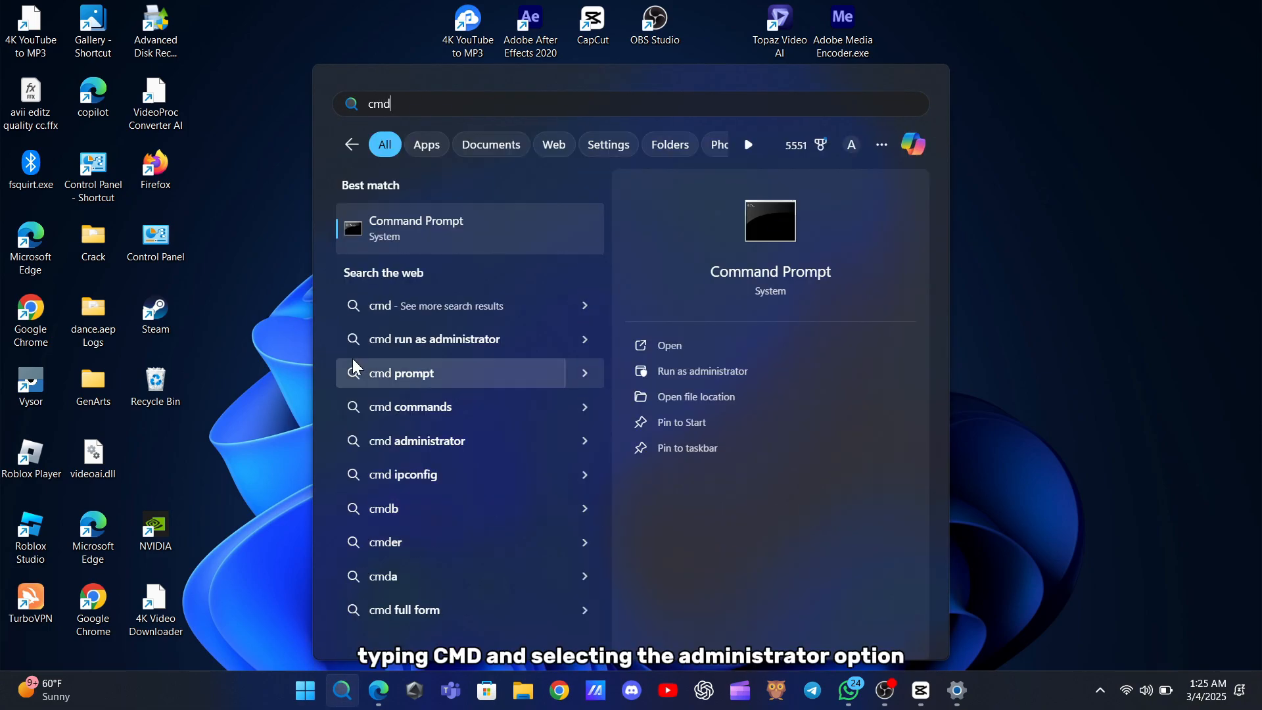
mouse_move(463, 231)
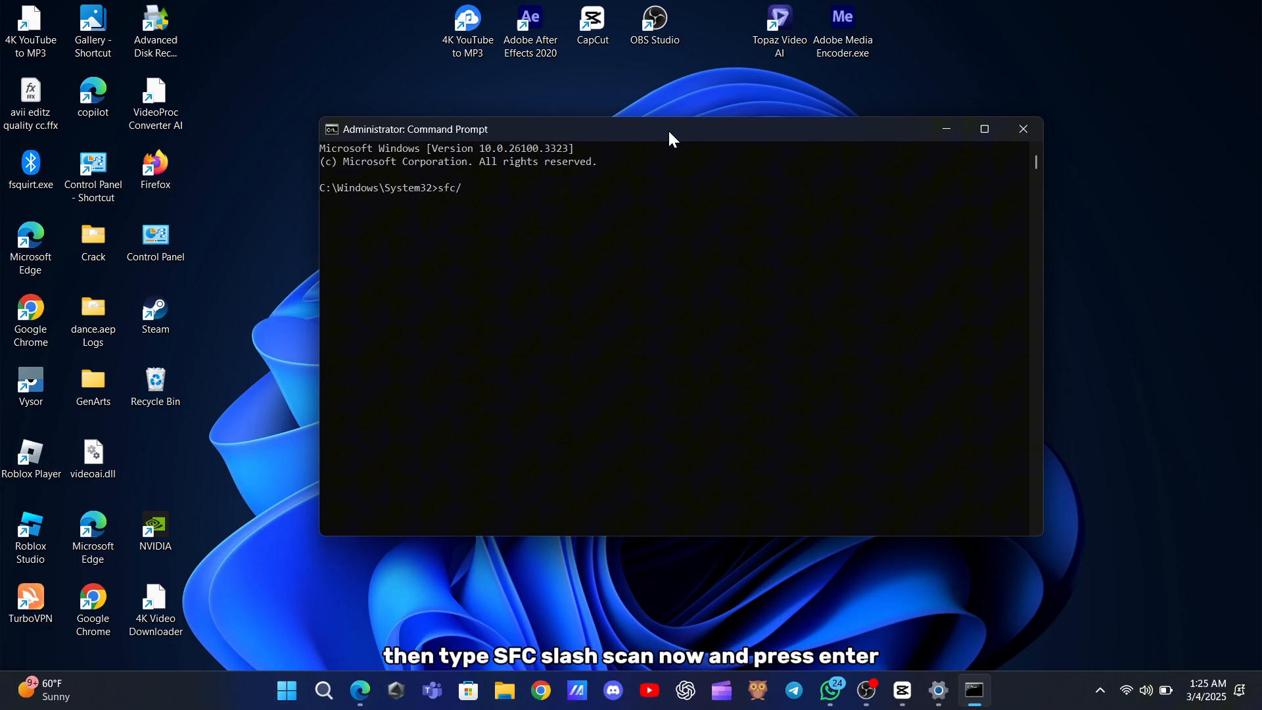
Enter the sfc/scannow system file check command in the admin Command Prompt
text(scann)
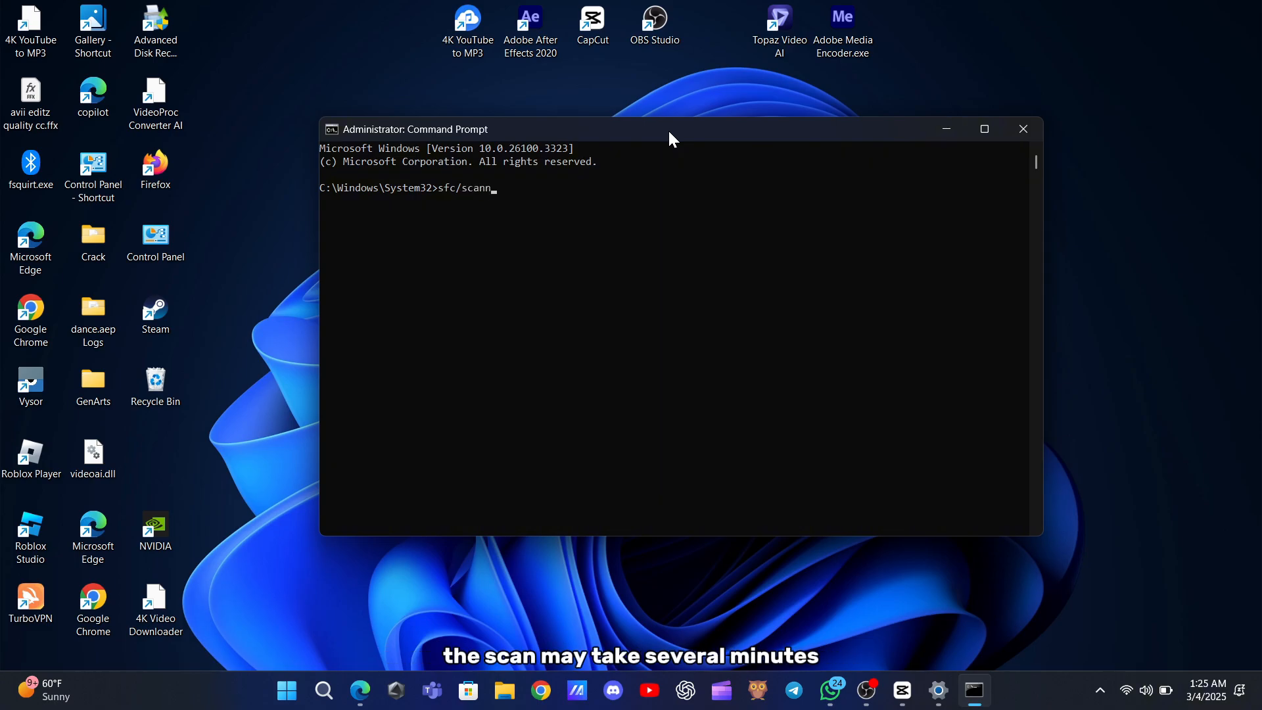
text(ow)
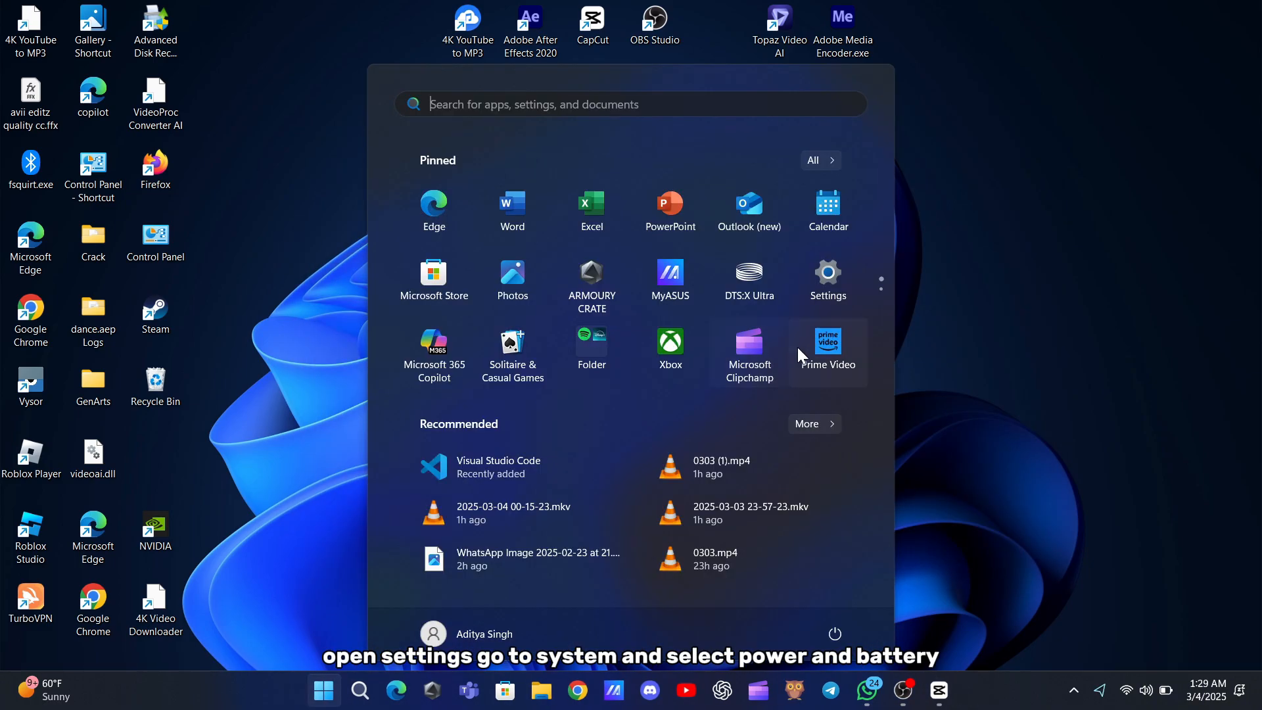
Go to Windows Settings and the System category toward Power & battery
click(827, 280)
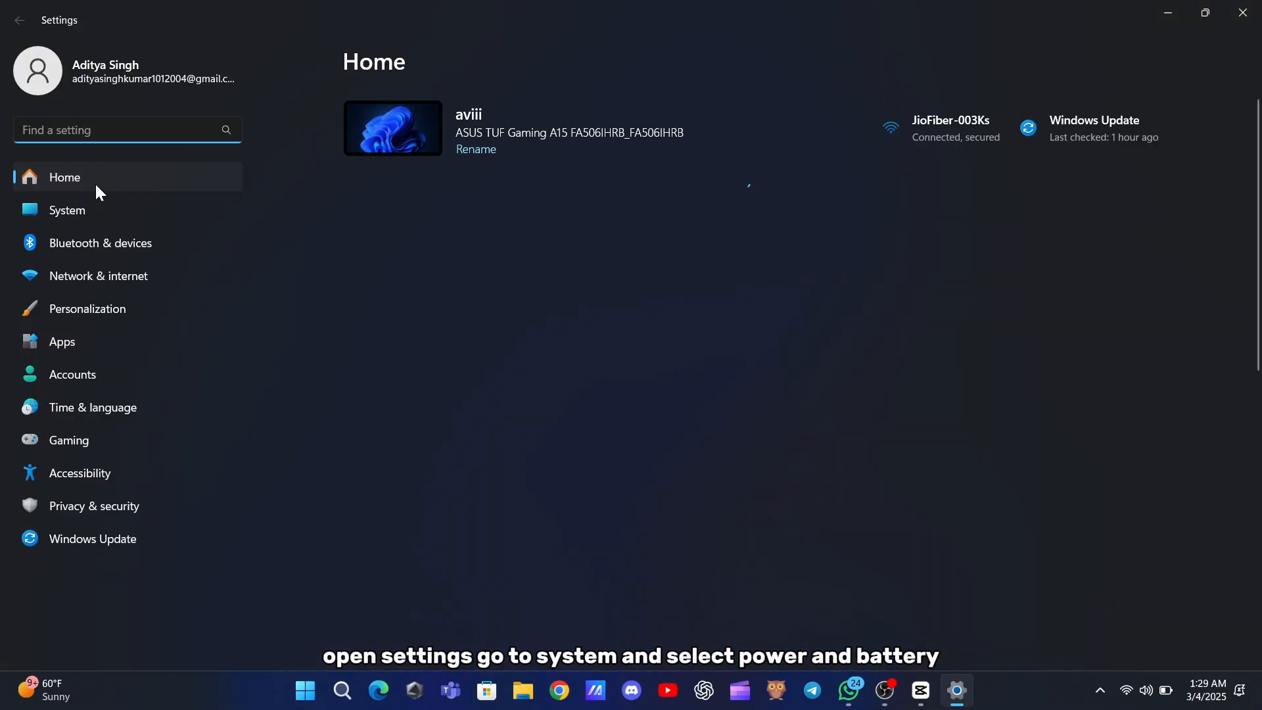
click(67, 210)
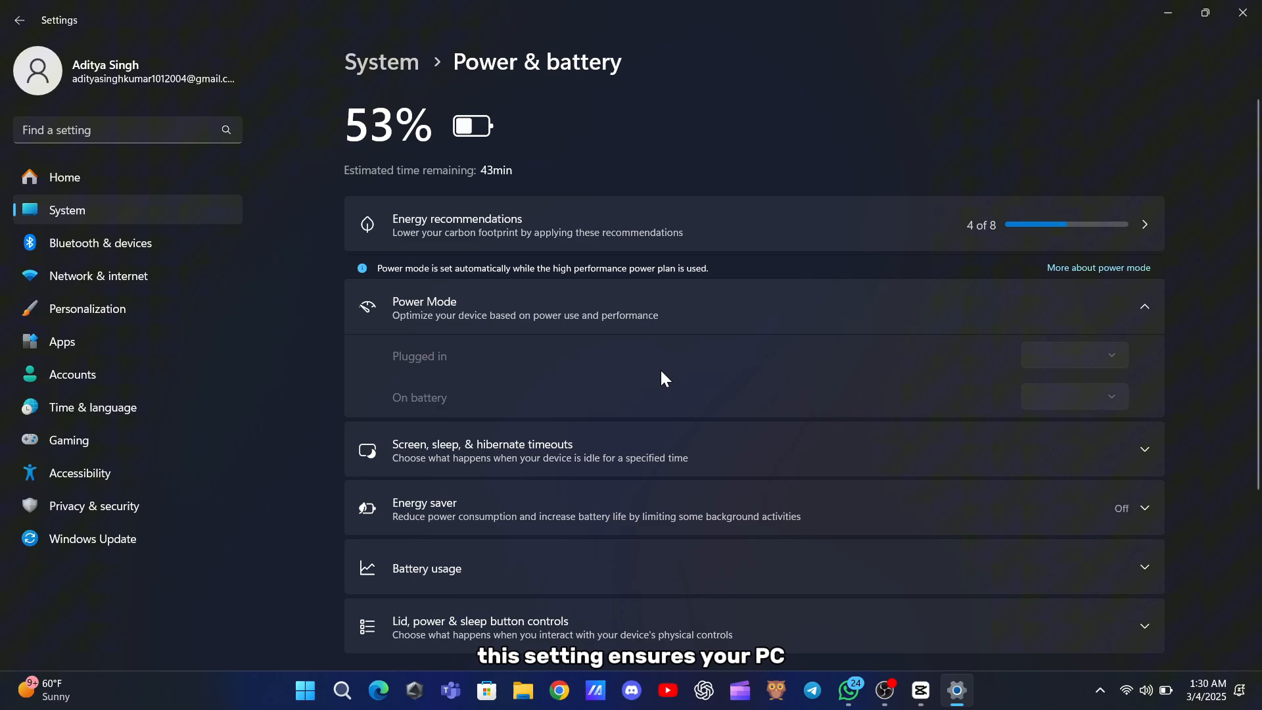
mouse_move(376, 278)
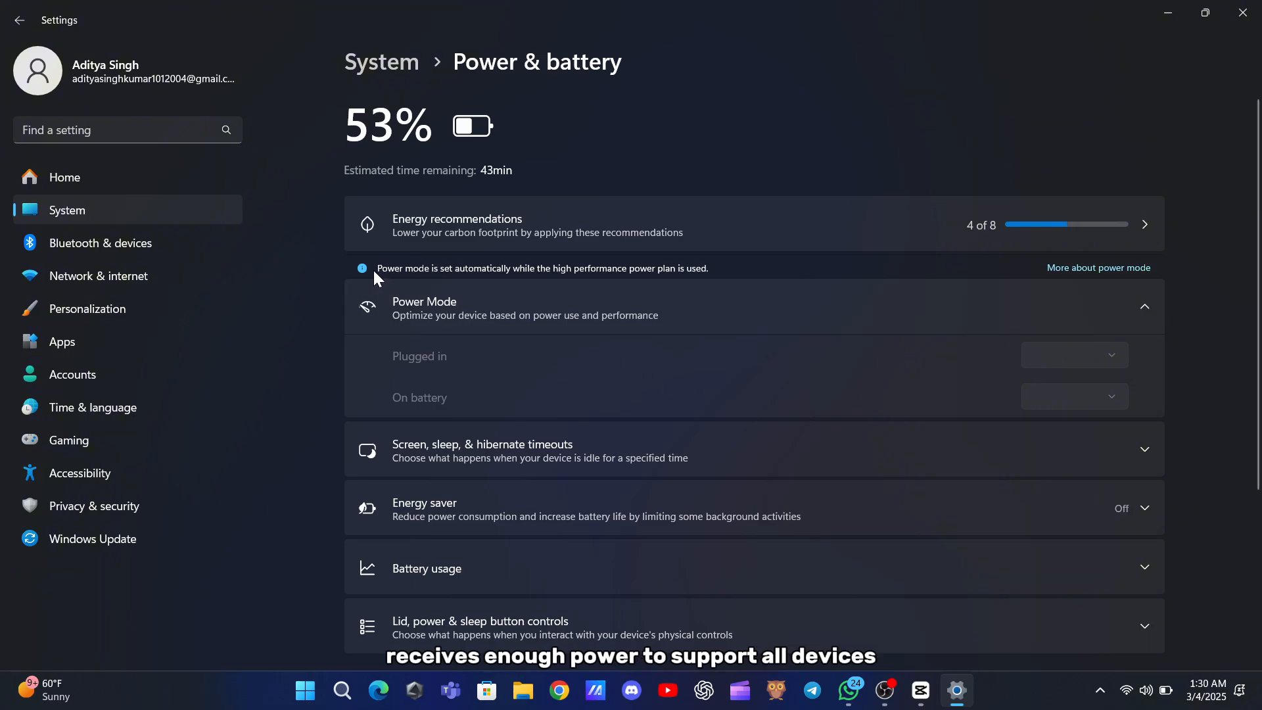
mouse_move(629, 277)
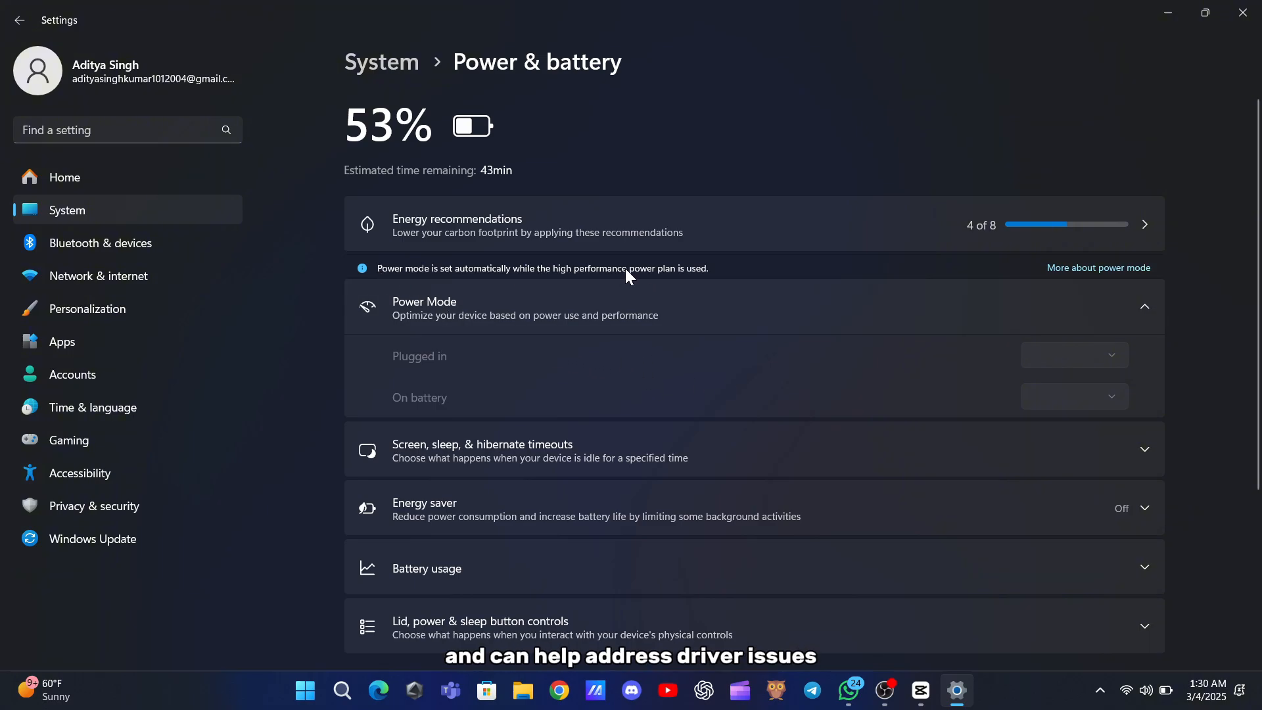
mouse_move(695, 378)
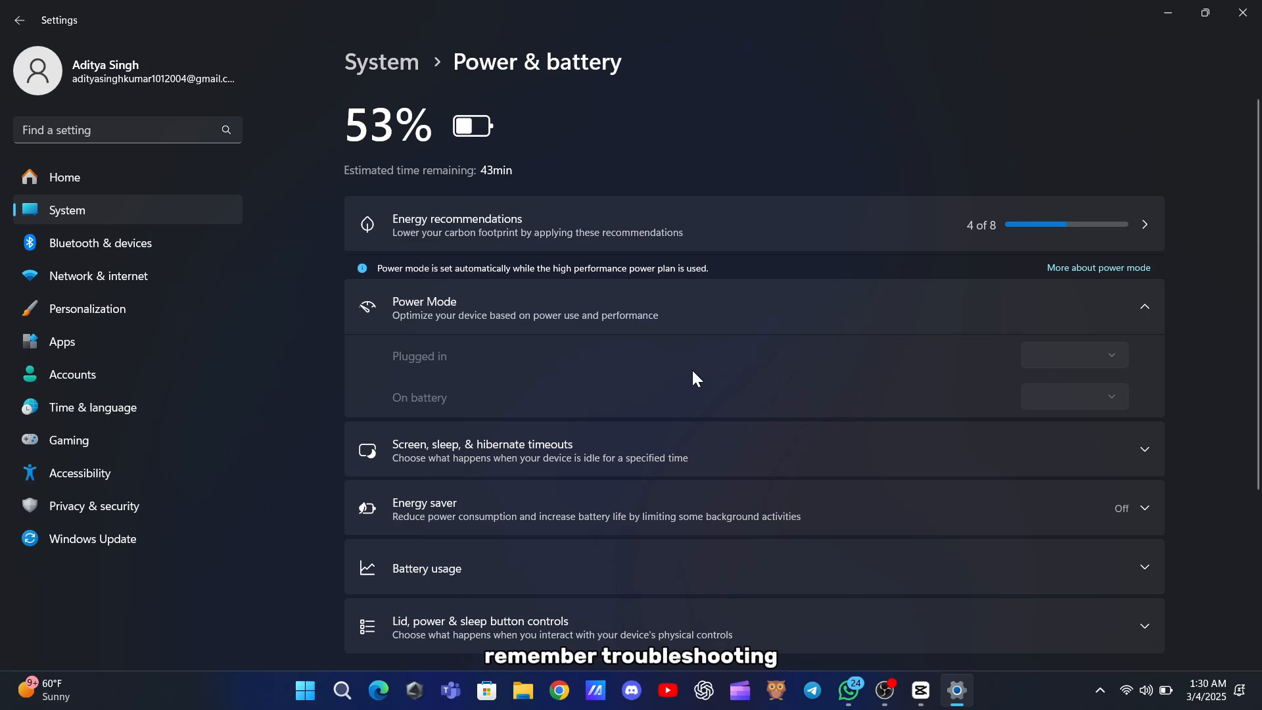